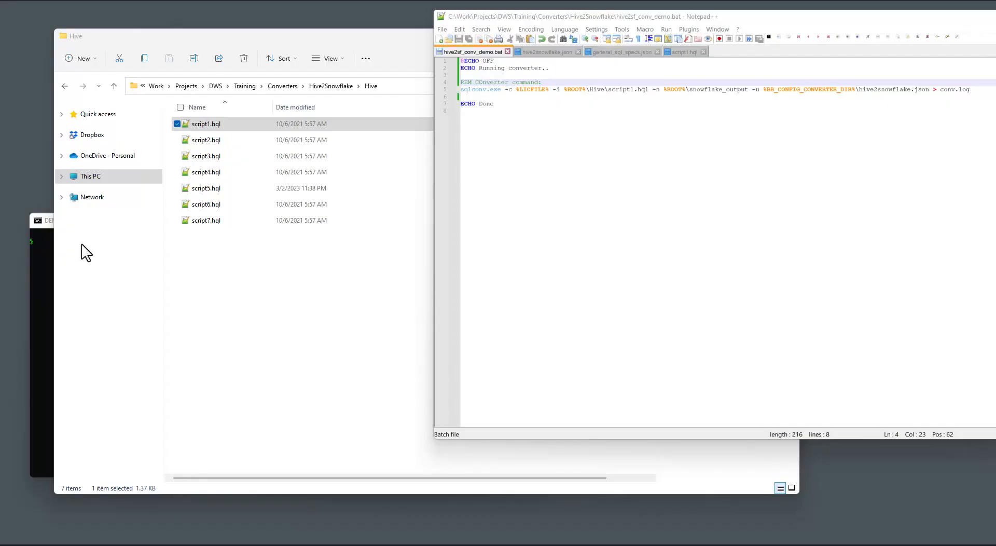
{"action": "mouse_move", "coordinate": [790, 282]}
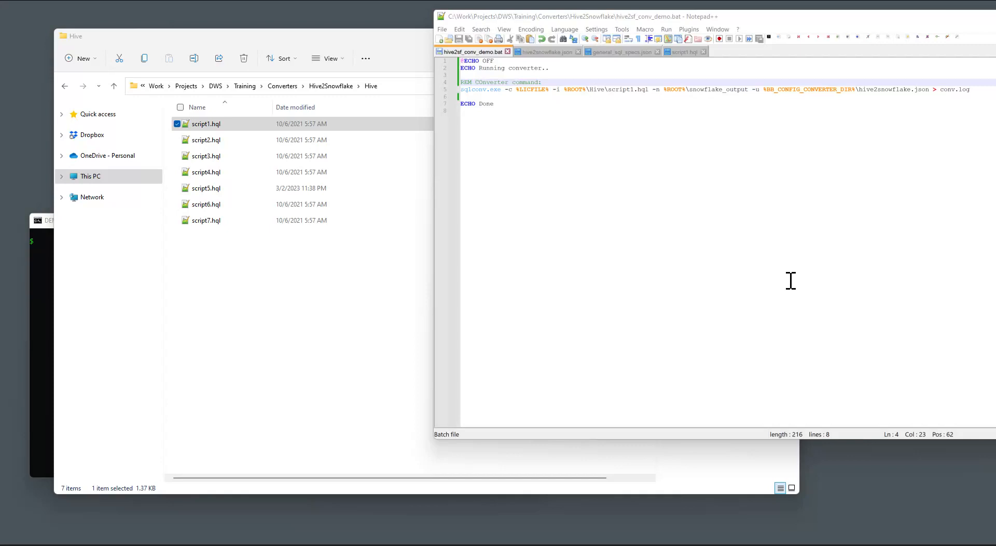
{"action": "mouse_move", "coordinate": [29, 284]}
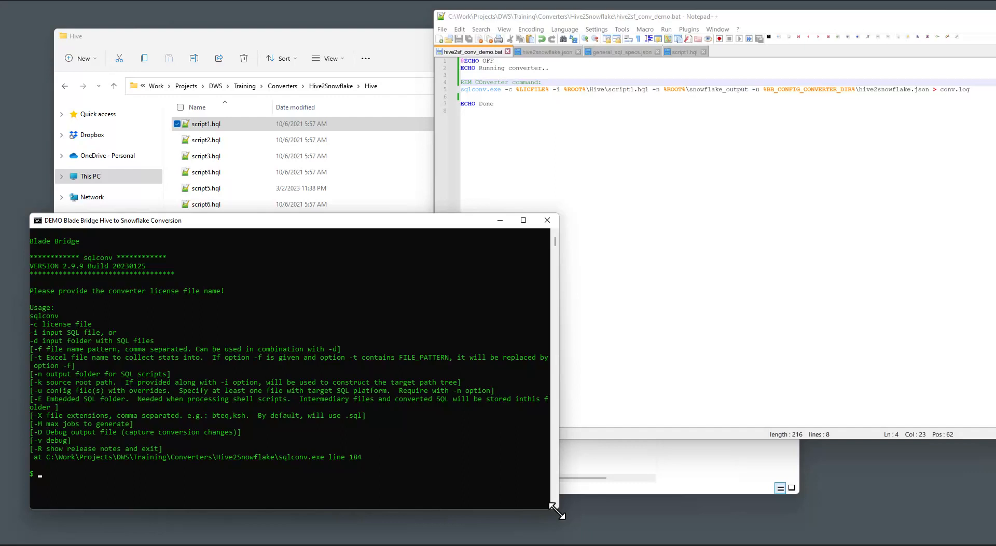
{"action": "mouse_move", "coordinate": [93, 378]}
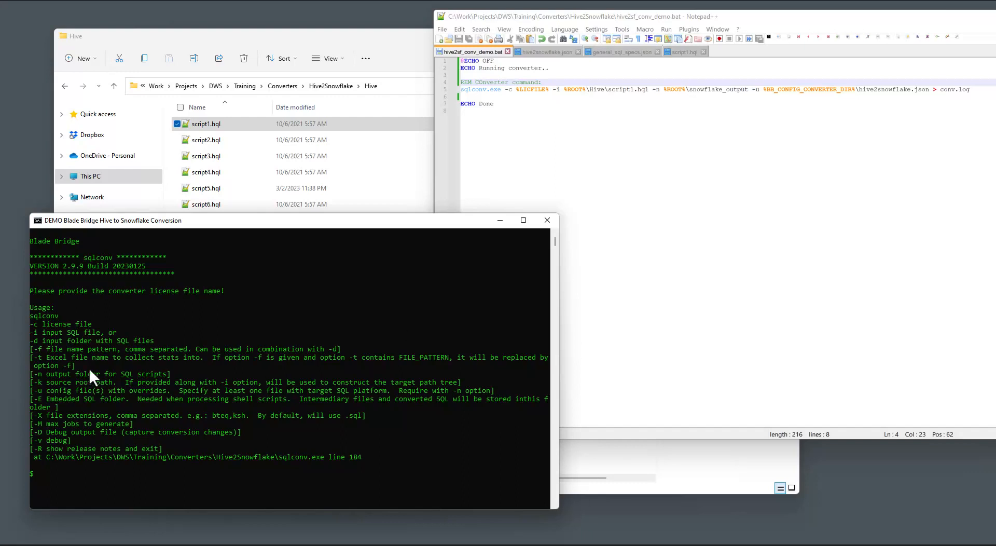
{"action": "mouse_move", "coordinate": [48, 338]}
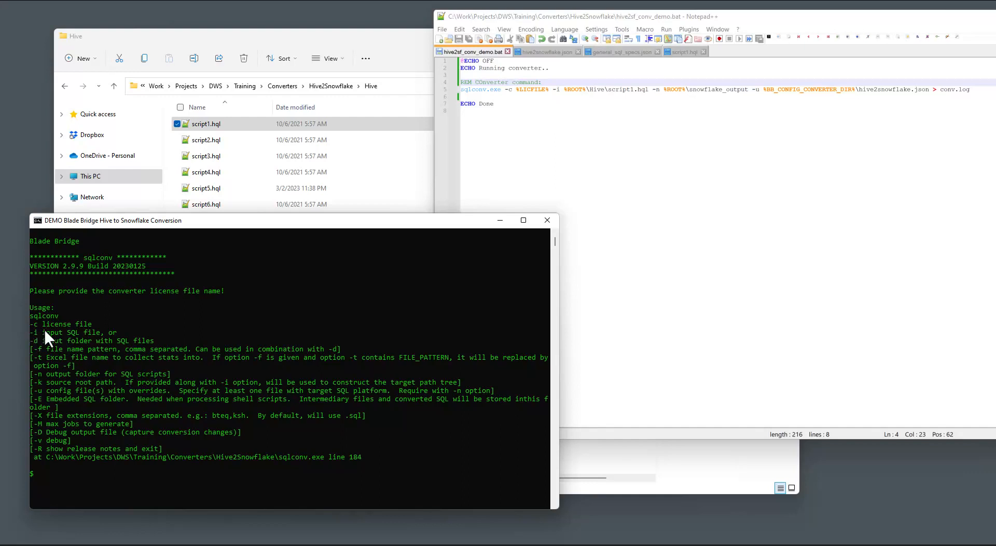
{"action": "mouse_move", "coordinate": [59, 348]}
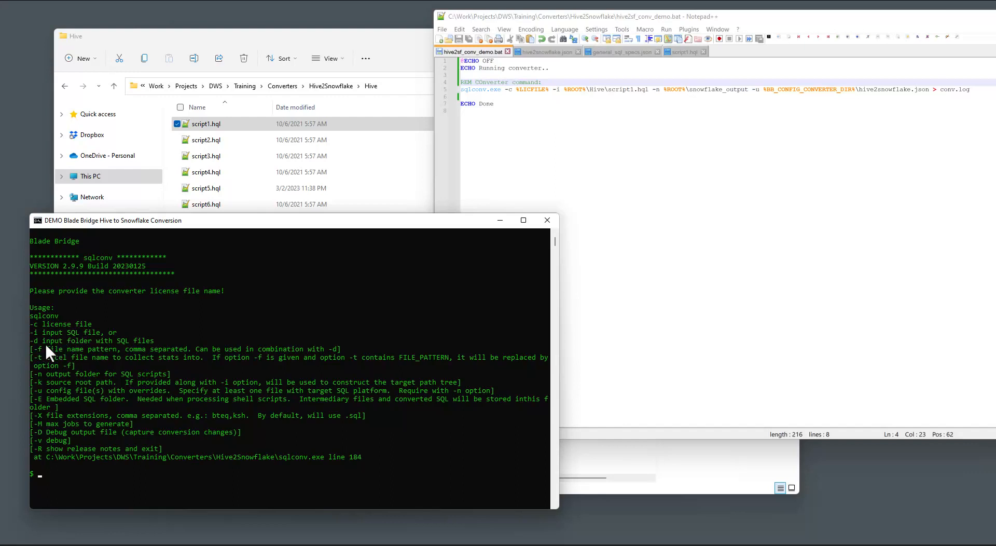
{"action": "mouse_move", "coordinate": [68, 371]}
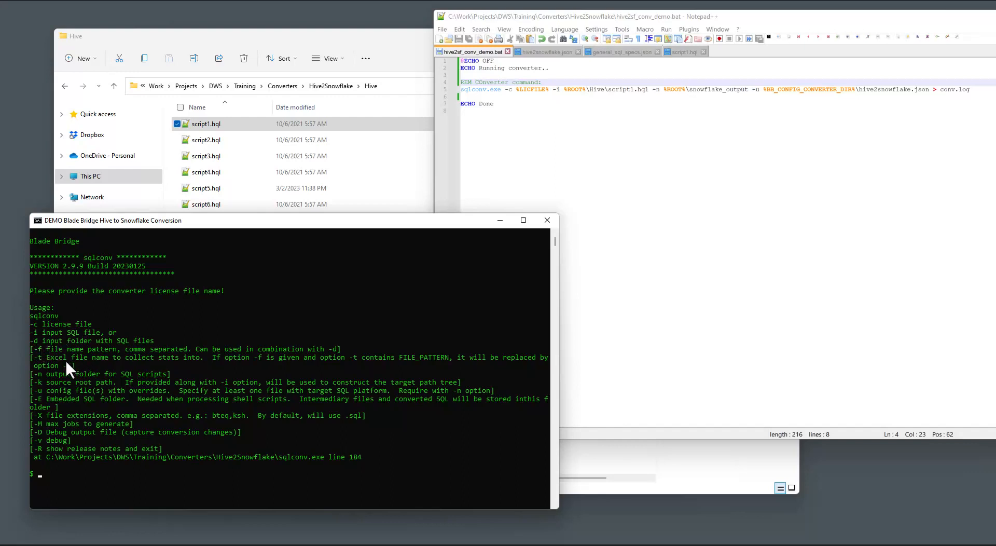
{"action": "mouse_move", "coordinate": [79, 381]}
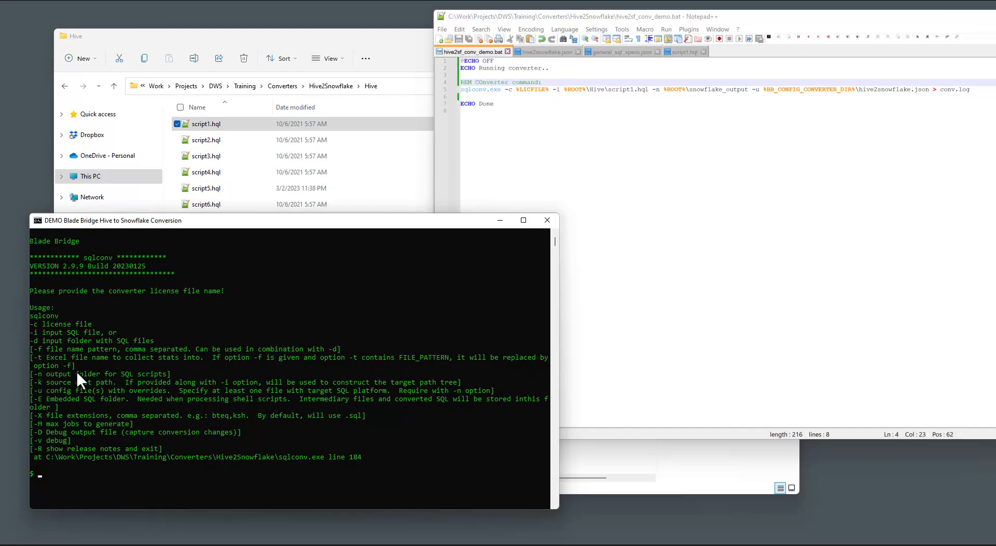
{"action": "mouse_move", "coordinate": [94, 397]}
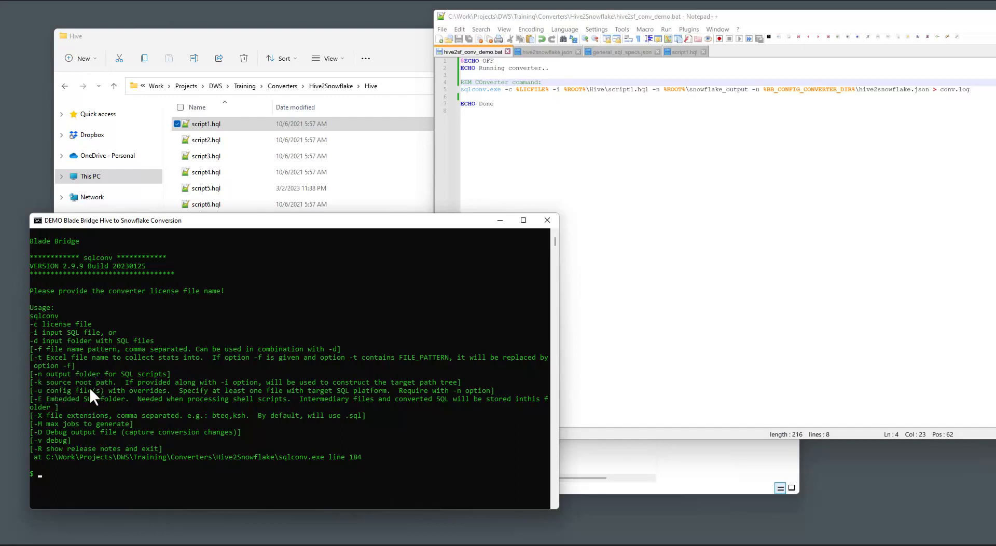
{"action": "mouse_move", "coordinate": [262, 330]}
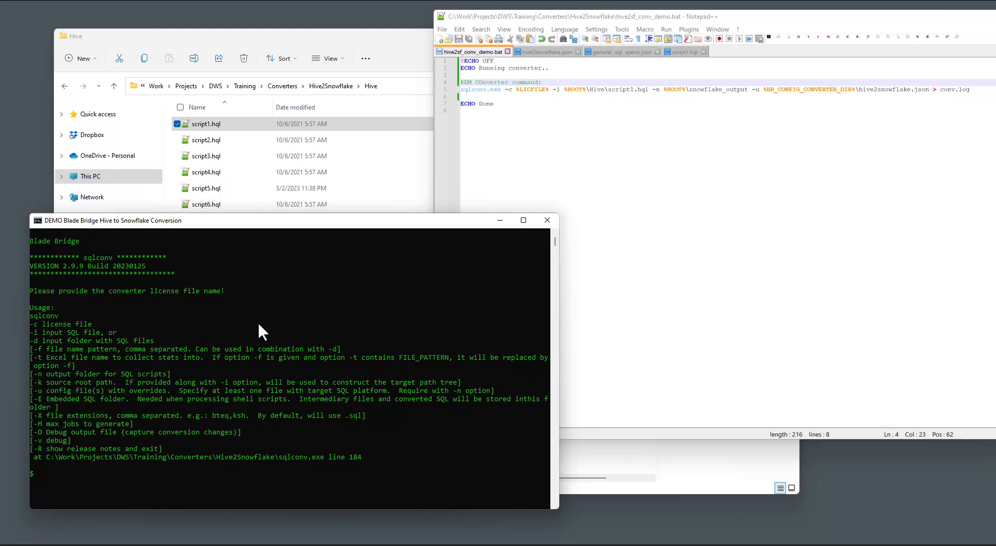
- Review the Hive source script1.hql, then return to the hive2sf_conv_demo.bat sqlconv command
{"action": "left_click", "coordinate": [508, 104]}
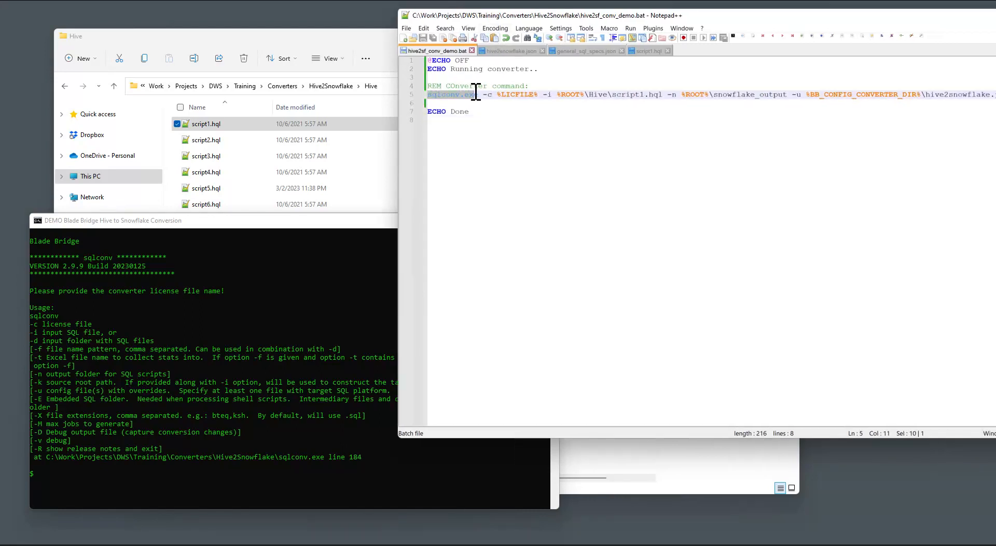
{"action": "left_click", "coordinate": [534, 94]}
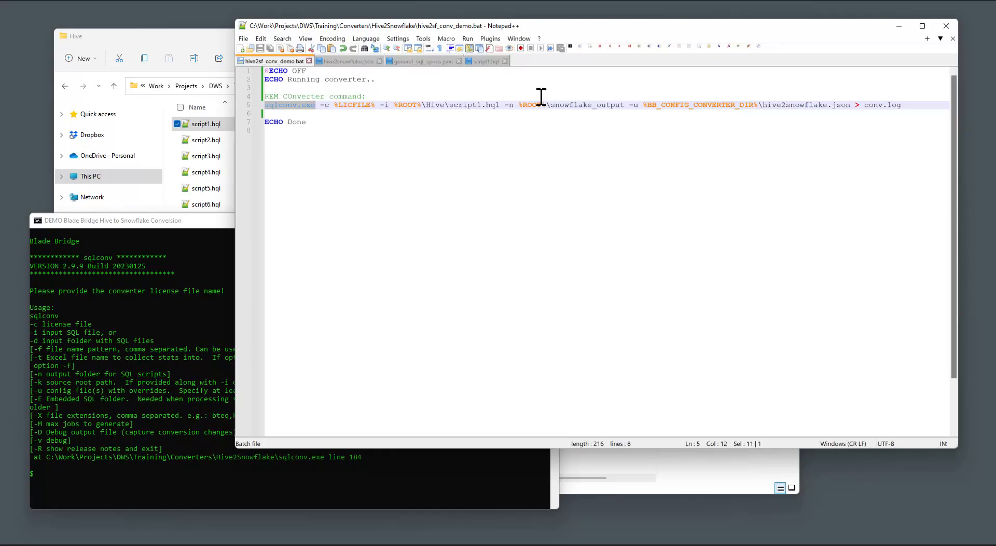
{"action": "left_click", "coordinate": [485, 61]}
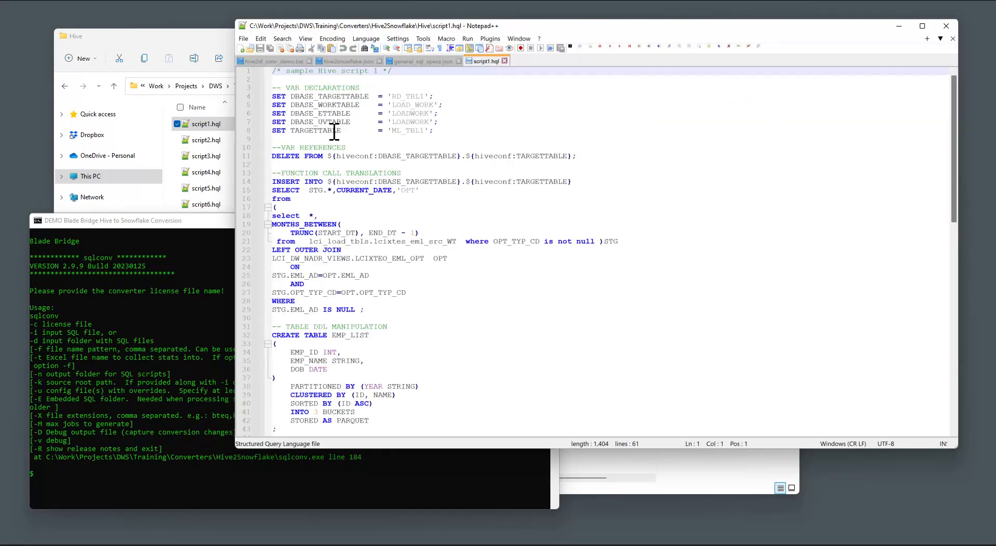
{"action": "mouse_move", "coordinate": [344, 155]}
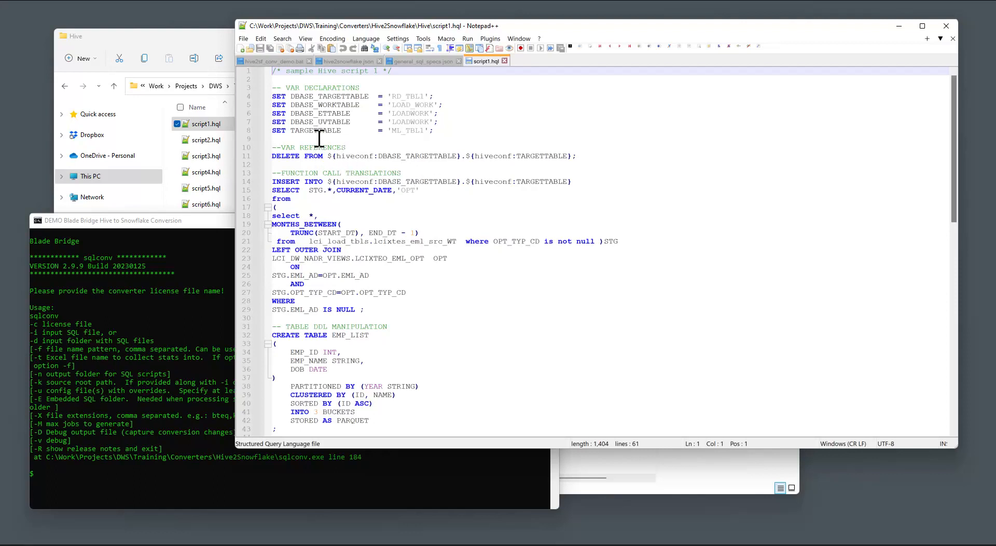
{"action": "mouse_move", "coordinate": [319, 173]}
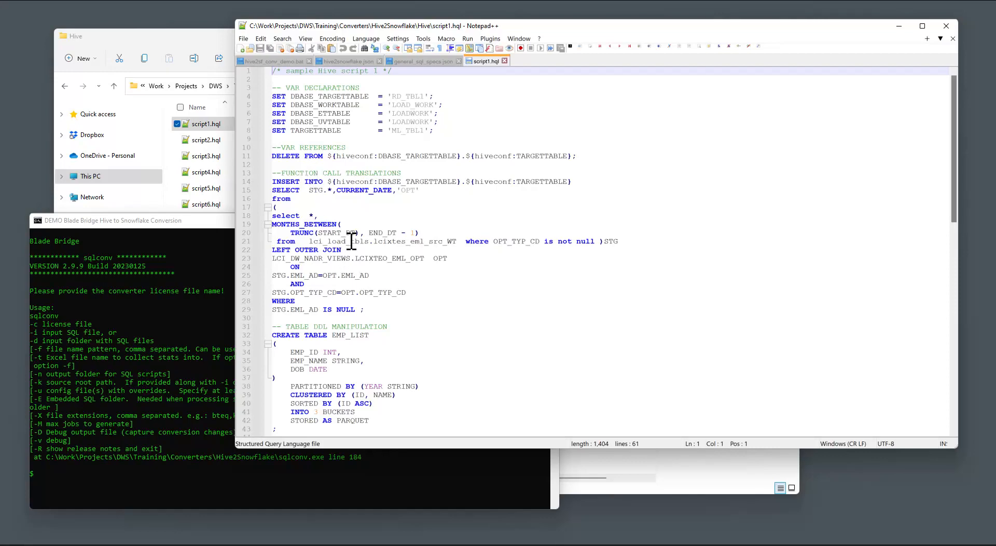
{"action": "left_click", "coordinate": [270, 60]}
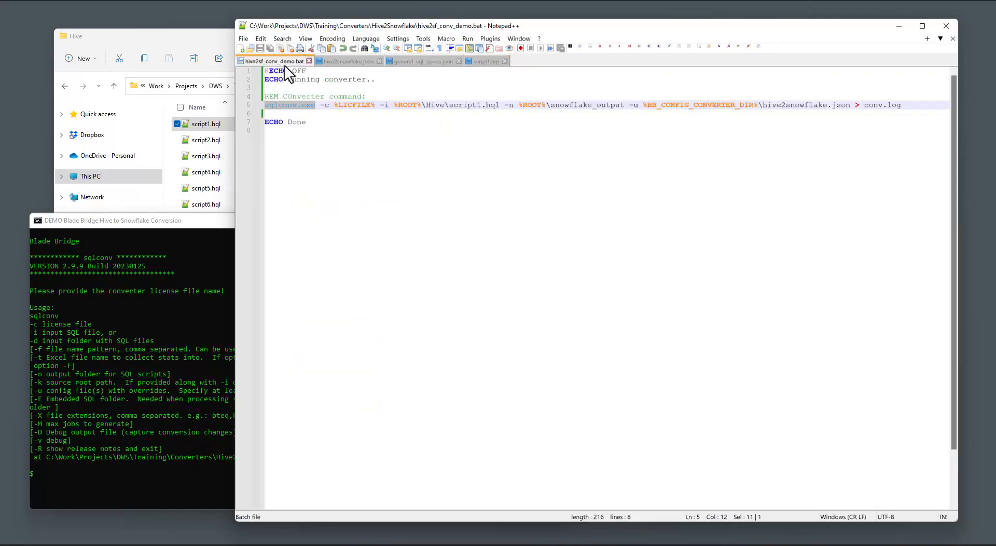
{"action": "mouse_move", "coordinate": [346, 355]}
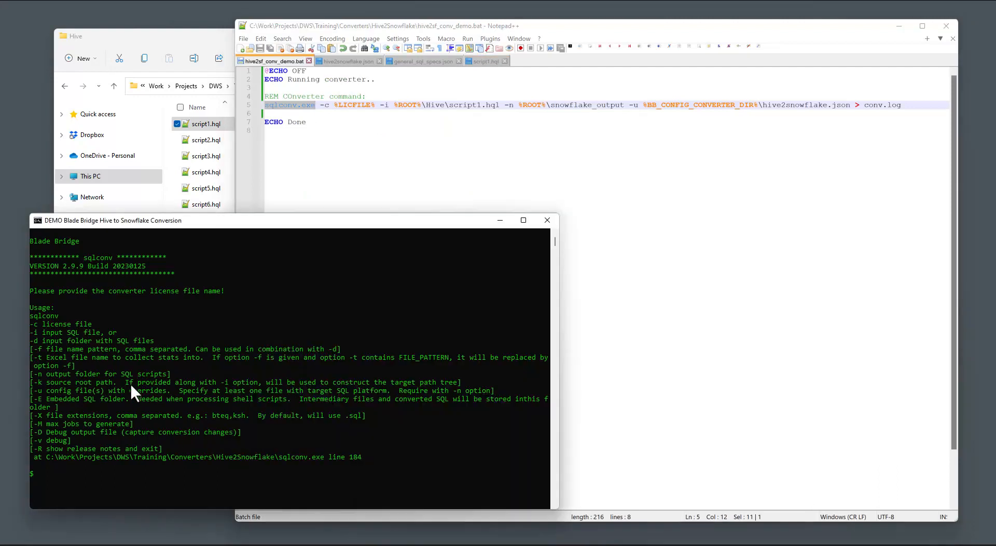
- Run the hive2sf_conv_demo.bat conversion batch
{"action": "type", "text": "hive"}
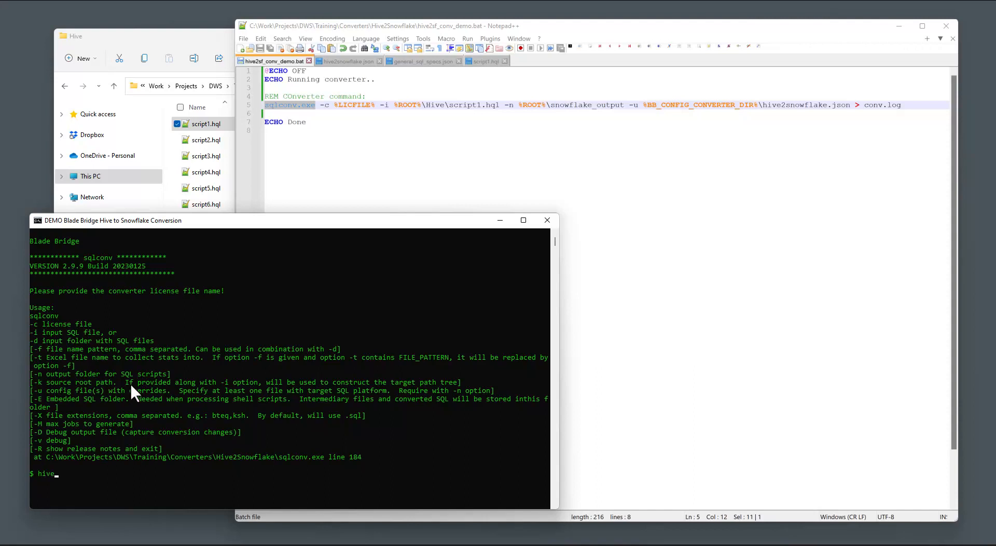
{"action": "type", "text": "2sf_conv_demo.bat"}
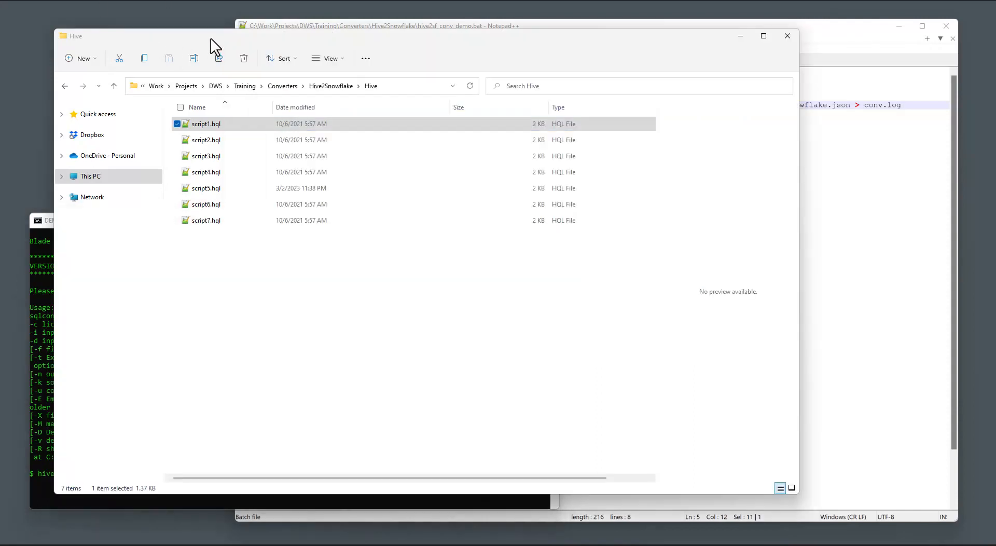
- Open the converted script1.sql from the Hive2Snowflake\snowflake_output folder
{"action": "left_click", "coordinate": [113, 86]}
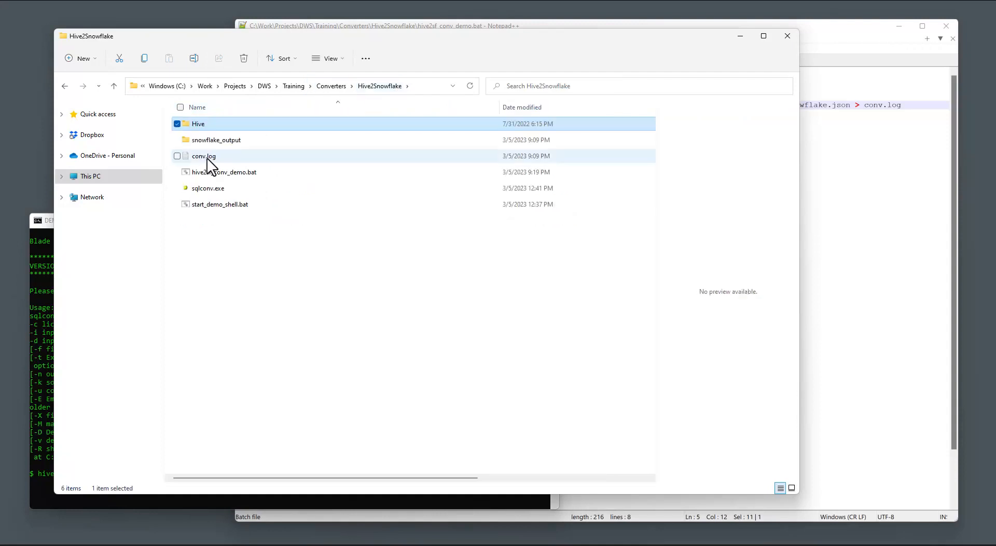
{"action": "double_click", "coordinate": [217, 140]}
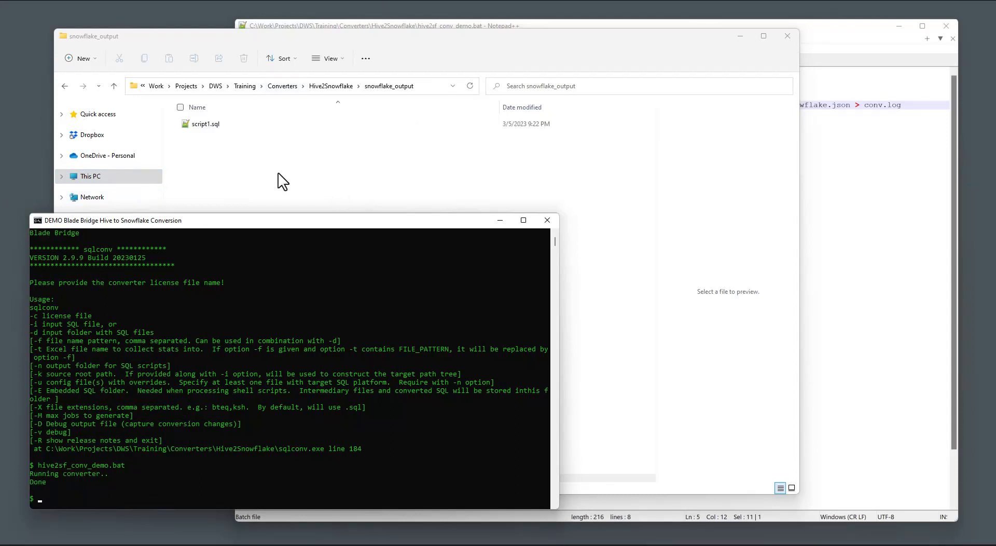
{"action": "mouse_move", "coordinate": [213, 138]}
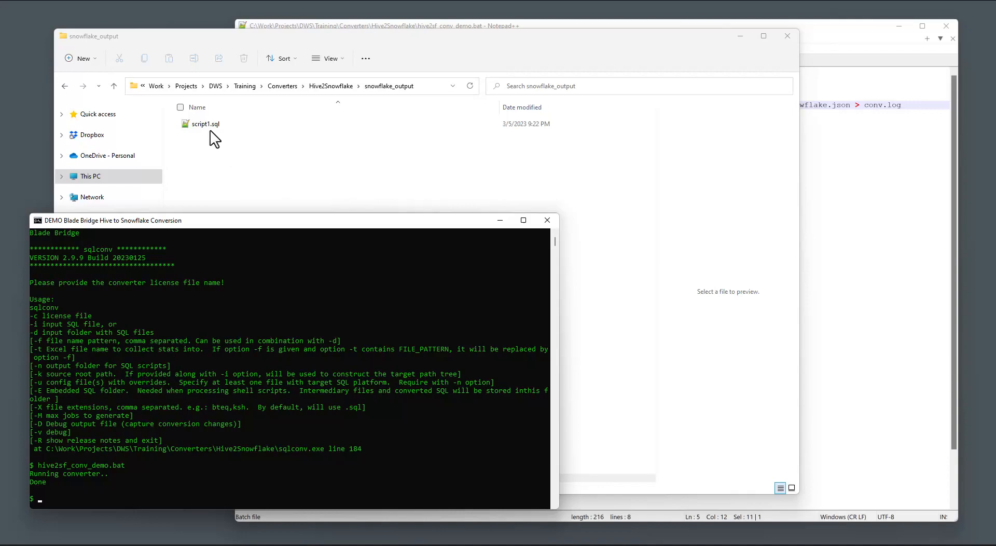
{"action": "left_click", "coordinate": [204, 124]}
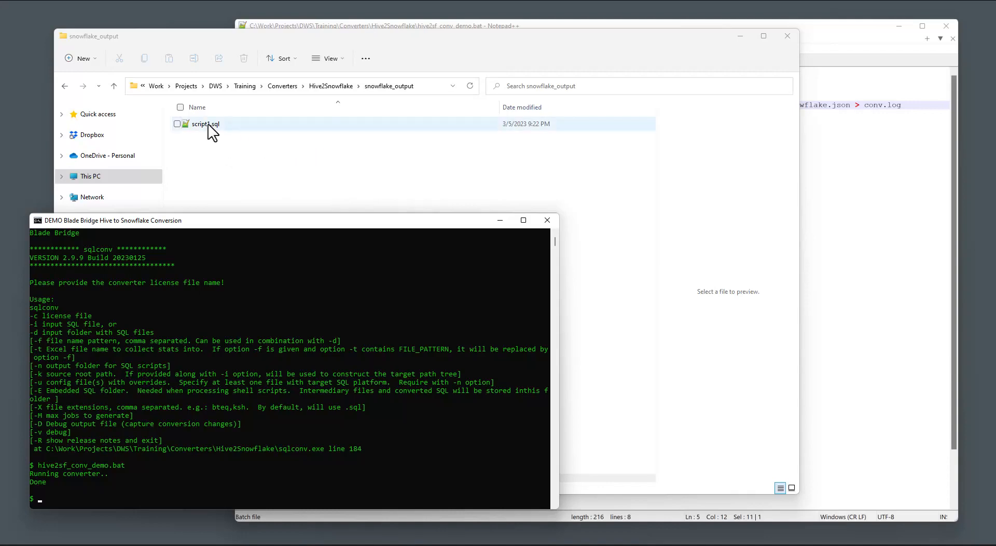
{"action": "double_click", "coordinate": [206, 124]}
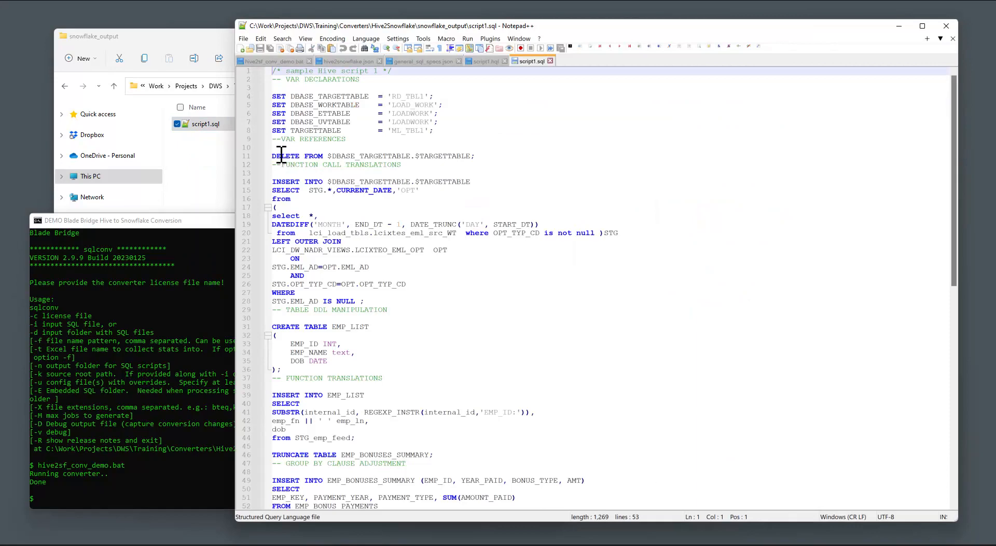
{"action": "mouse_move", "coordinate": [341, 143]}
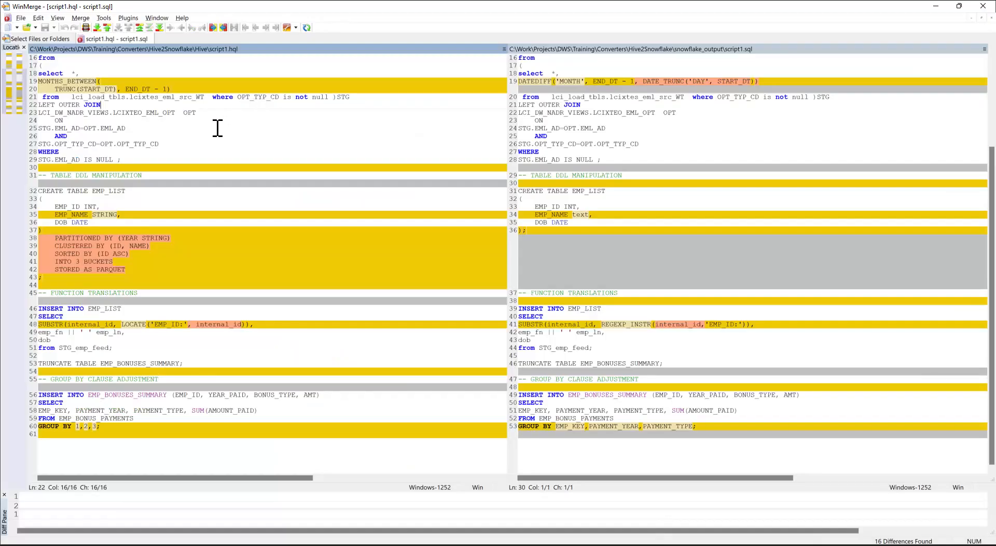
{"action": "mouse_move", "coordinate": [122, 132]}
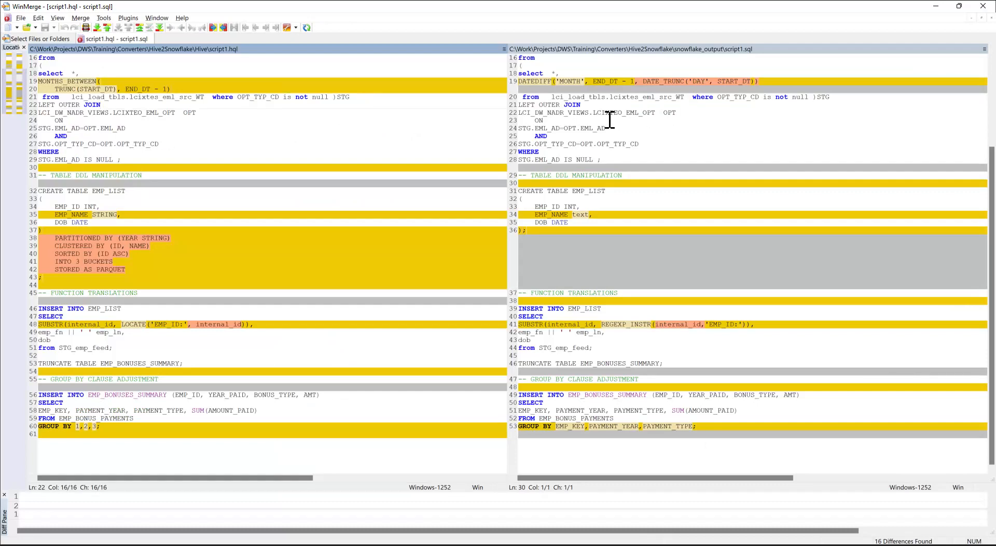
- Scroll the comparison to the top to see the ${hiveconf:...} versus $DBASE_TARGETTABLE variable syntax
{"action": "scroll", "scroll_direction": "up", "scroll_amount": 3}
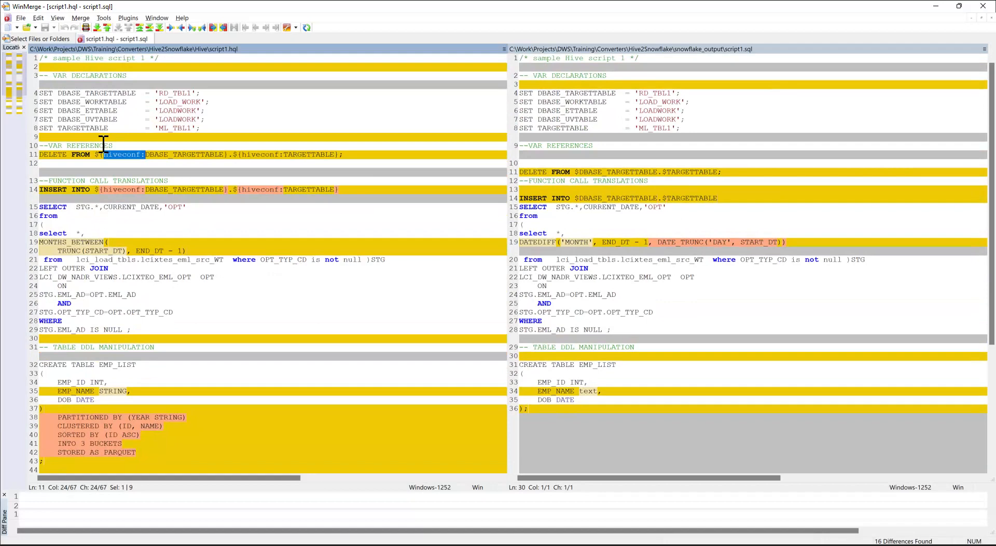
{"action": "mouse_move", "coordinate": [134, 163]}
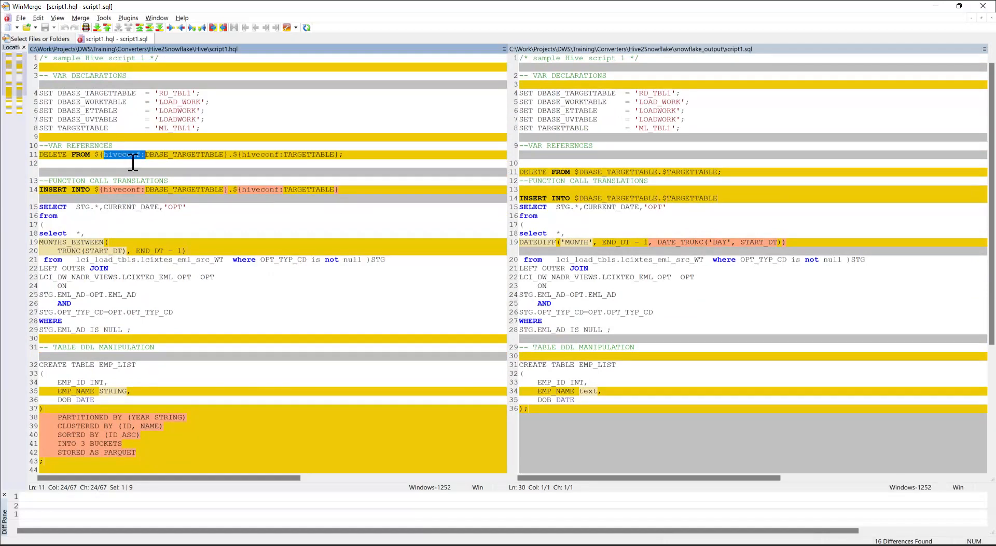
{"action": "mouse_move", "coordinate": [69, 176]}
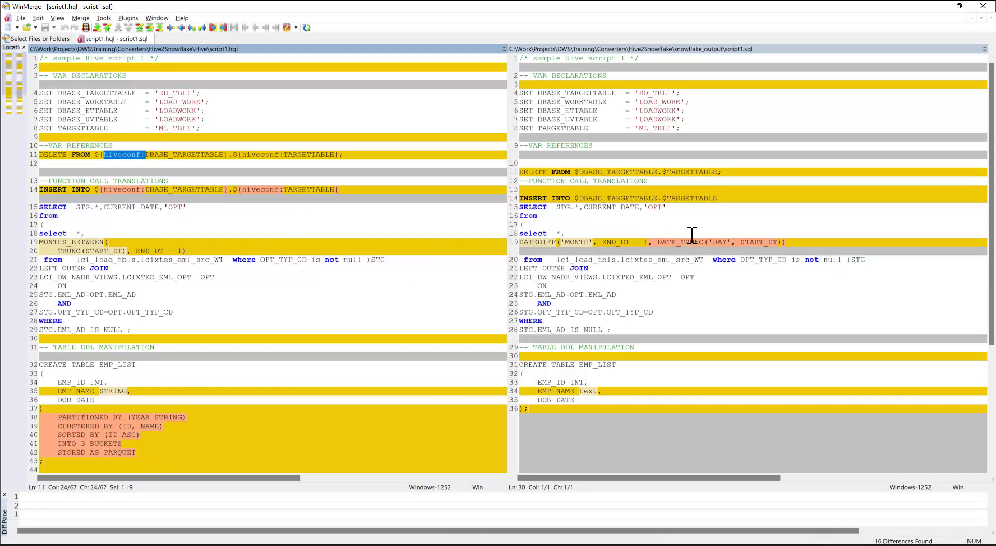
{"action": "mouse_move", "coordinate": [148, 219]}
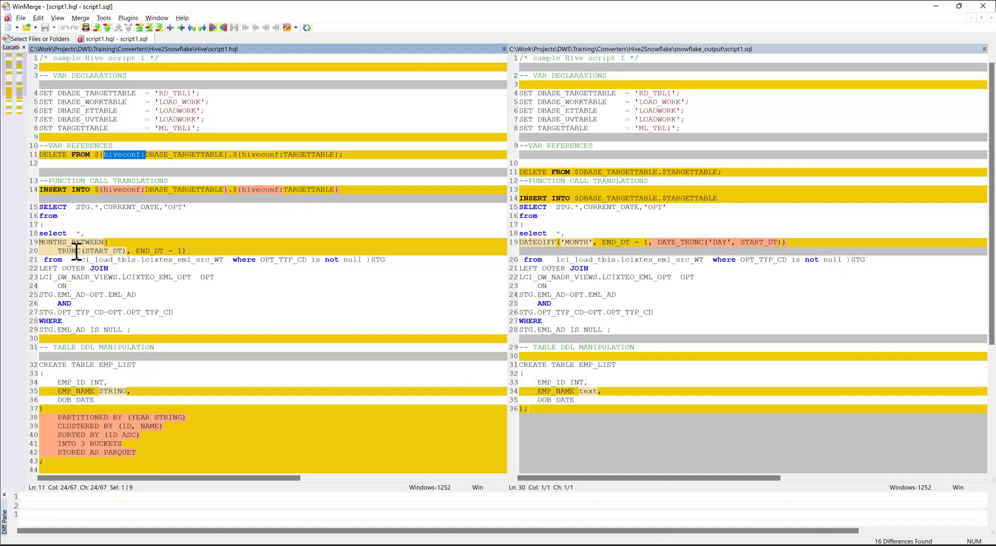
{"action": "scroll", "scroll_direction": "down", "scroll_amount": 3}
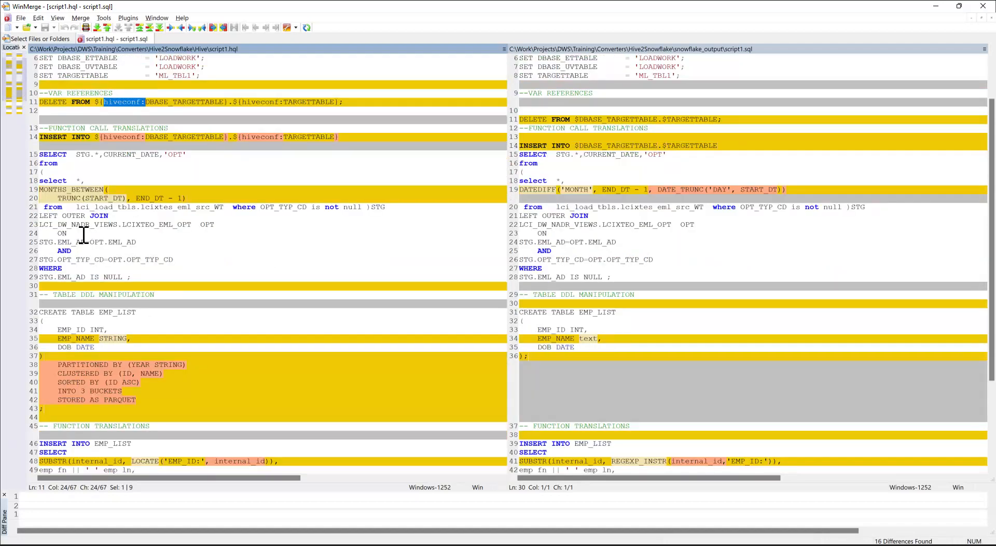
{"action": "mouse_move", "coordinate": [143, 216]}
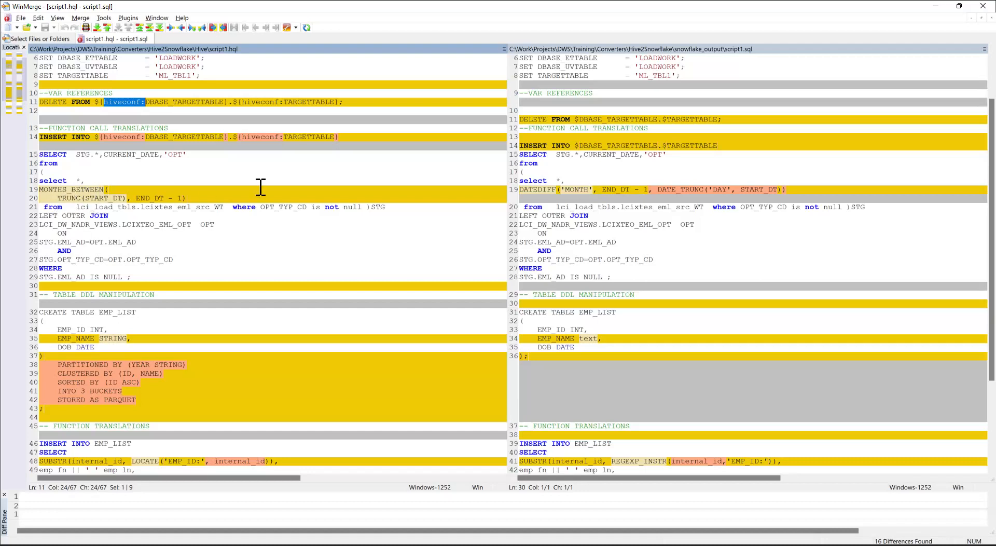
{"action": "double_click", "coordinate": [576, 189]}
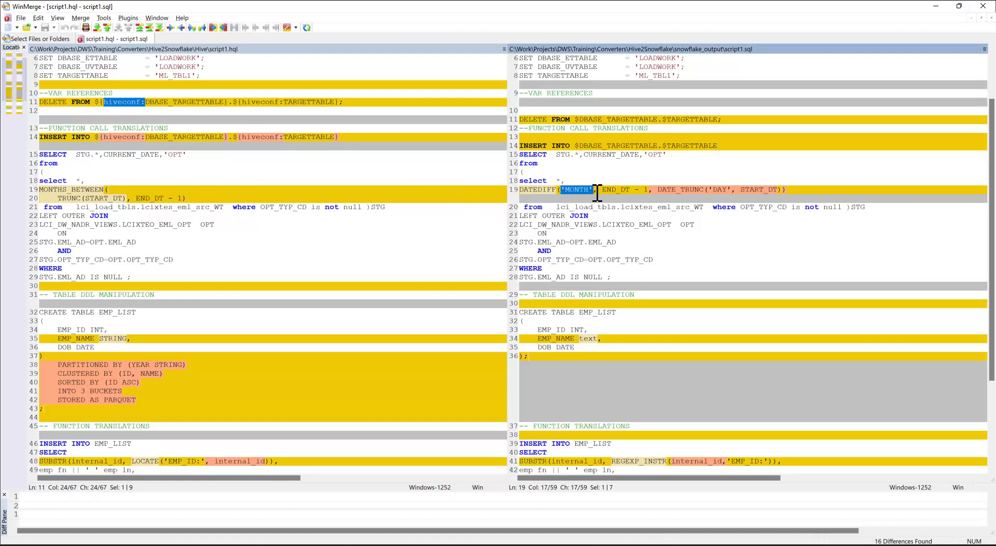
{"action": "mouse_move", "coordinate": [183, 197]}
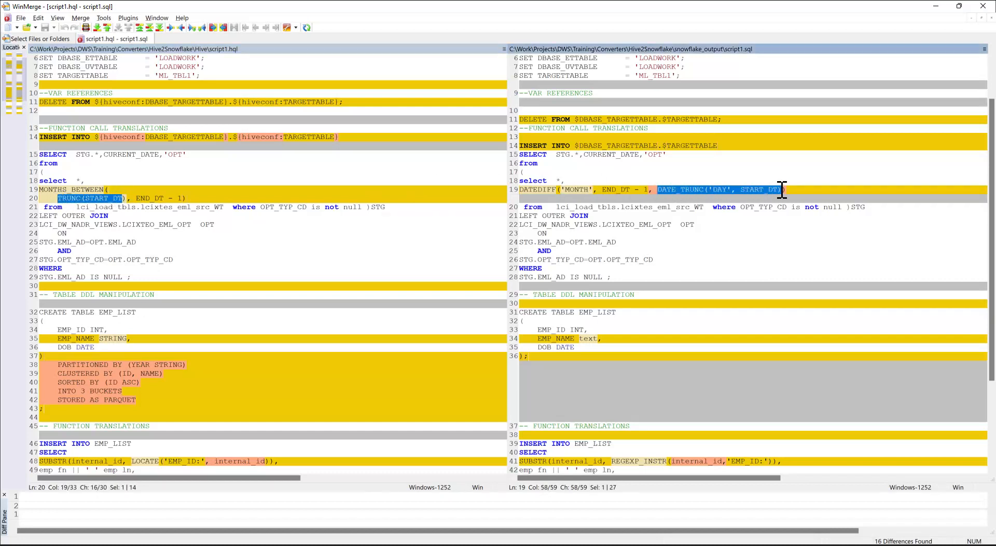
{"action": "mouse_move", "coordinate": [536, 203]}
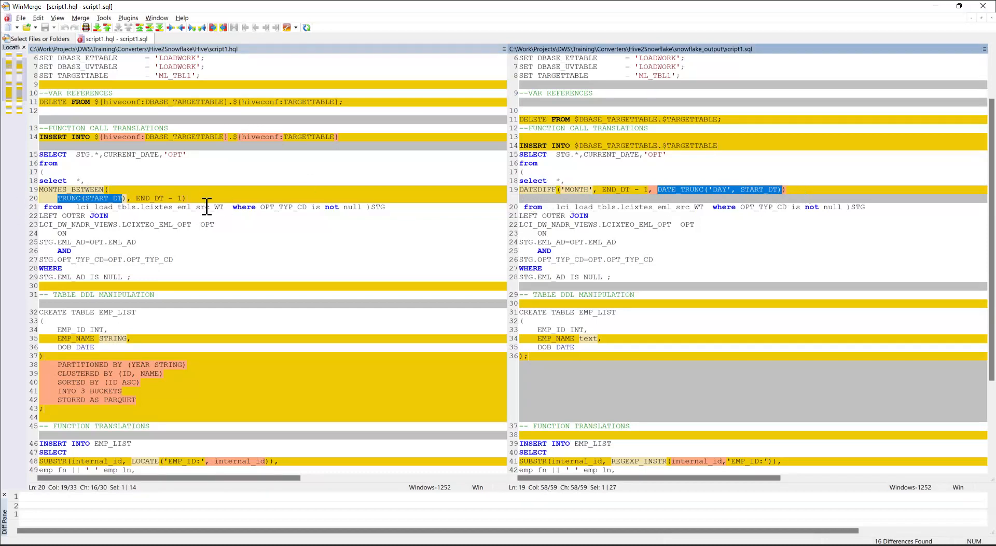
{"action": "left_click", "coordinate": [117, 197]}
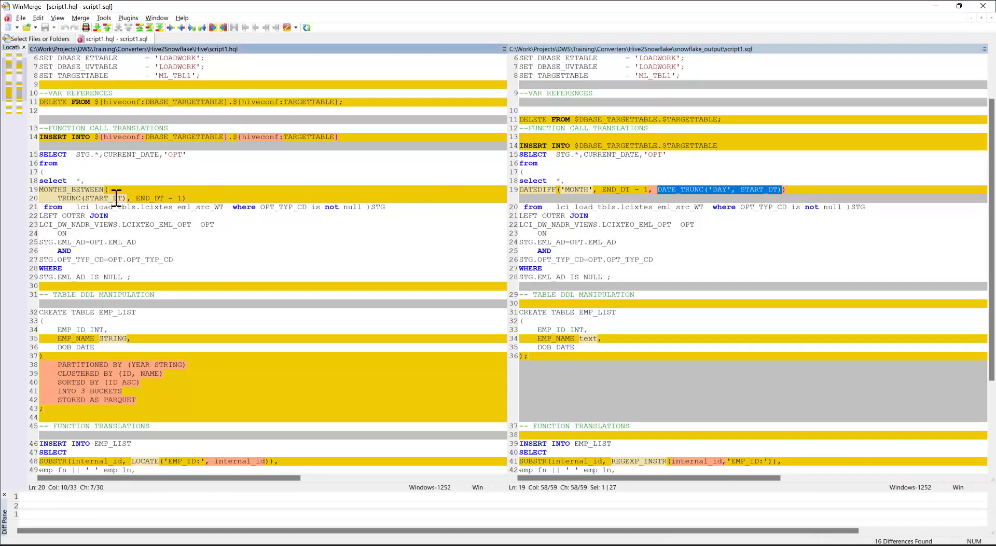
{"action": "mouse_move", "coordinate": [721, 200]}
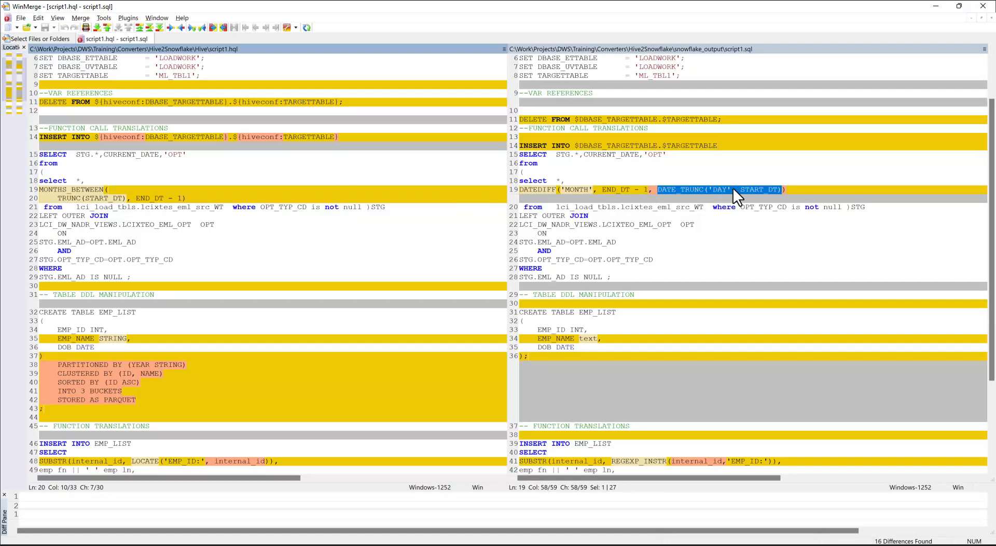
- Show the EMP_NAME STRING versus text difference and highlight the Hive-only PARTITIONED BY/CLUSTERED BY clauses
{"action": "scroll", "scroll_direction": "down", "scroll_amount": 3}
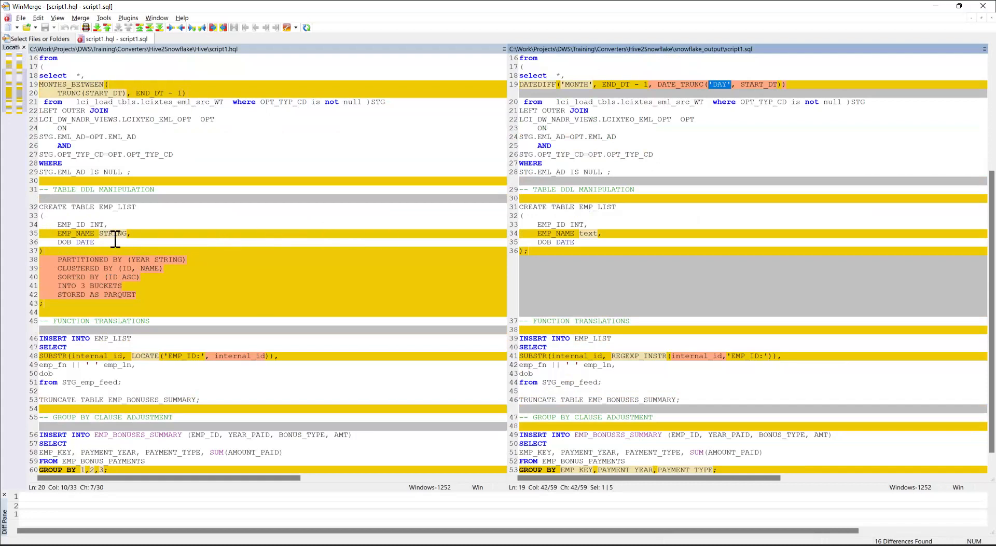
{"action": "left_click", "coordinate": [114, 233]}
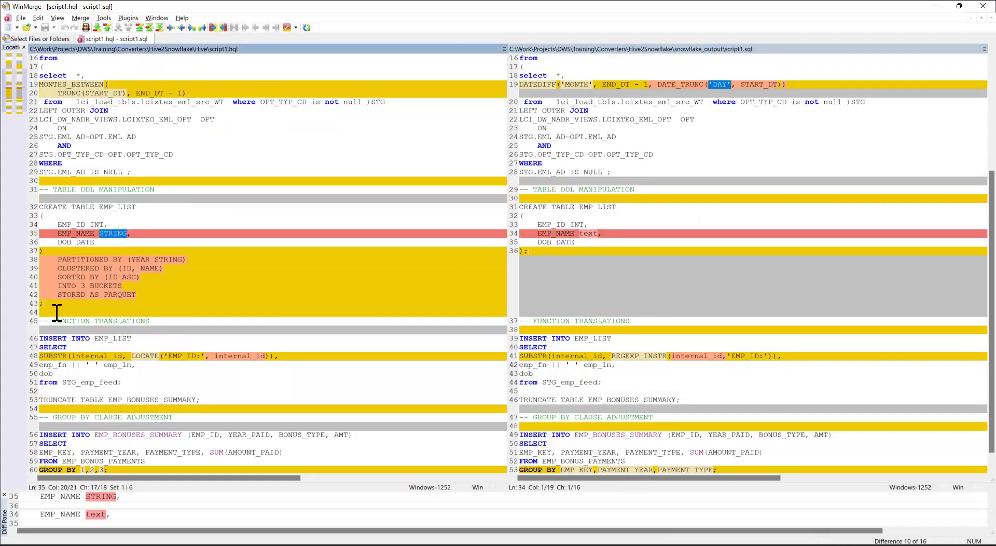
{"action": "left_click_drag", "start_coordinate": [60, 260], "coordinate": [134, 276]}
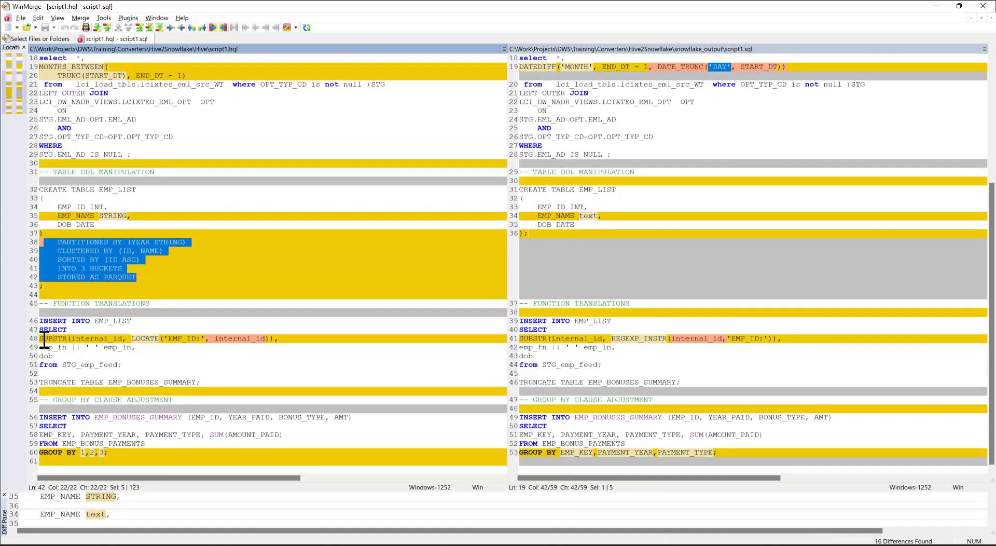
{"action": "mouse_move", "coordinate": [148, 339]}
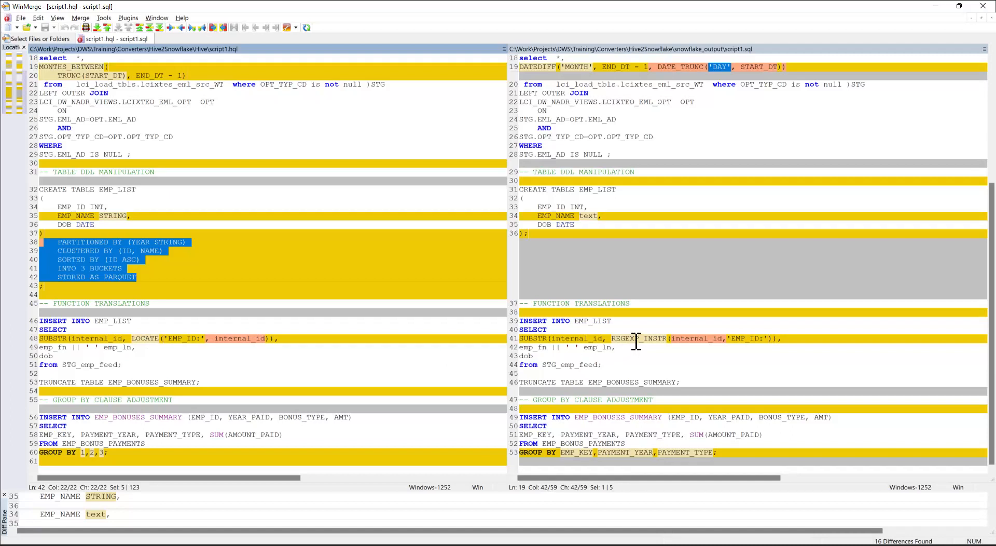
{"action": "mouse_move", "coordinate": [75, 305]}
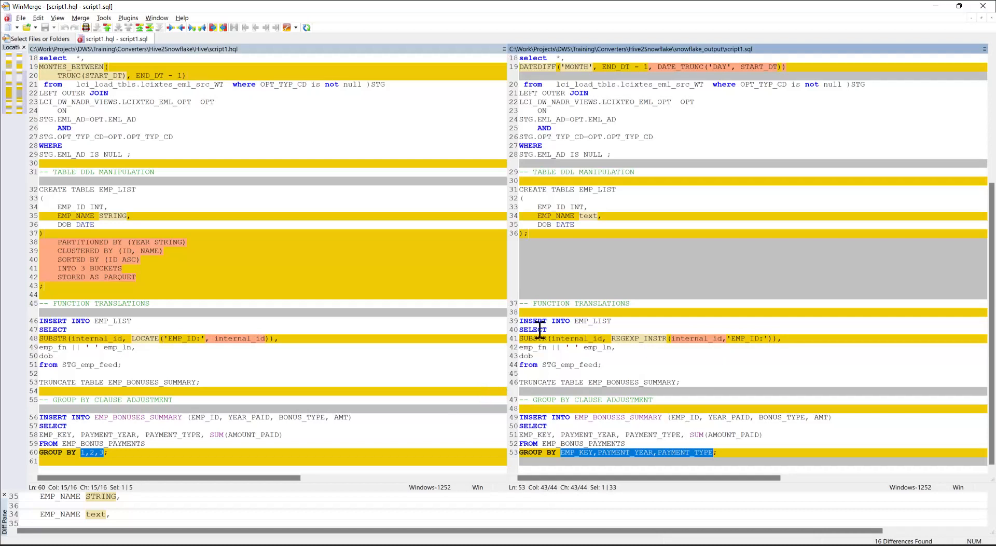
{"action": "mouse_move", "coordinate": [332, 308]}
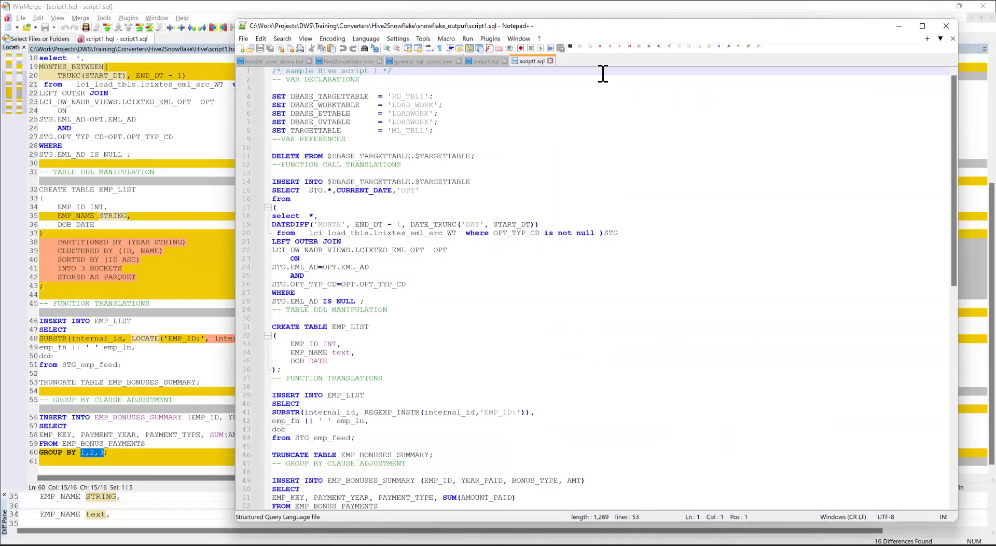
{"action": "mouse_move", "coordinate": [286, 67]}
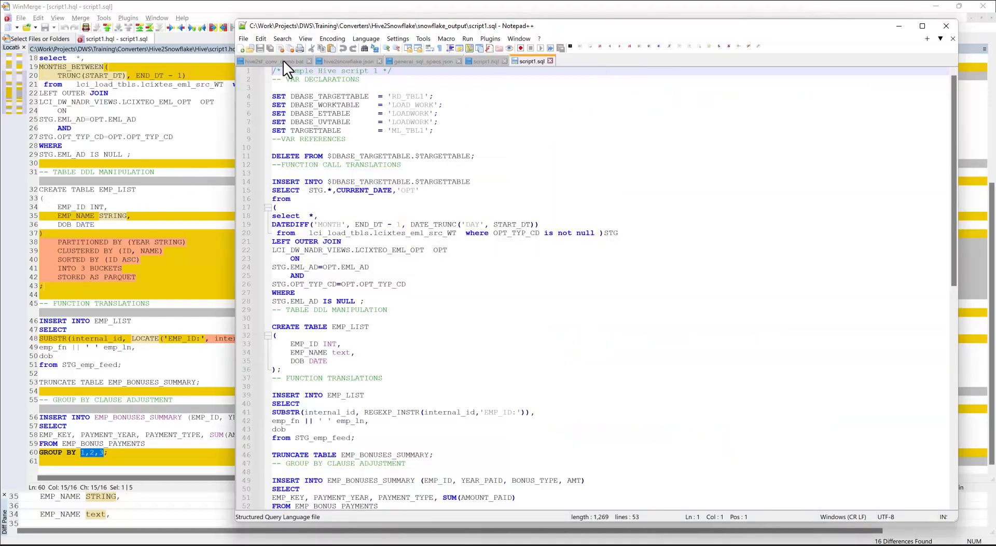
- Switch to the hive2snowflake.json conversion rules file with its line_subst rules
{"action": "left_click", "coordinate": [273, 61]}
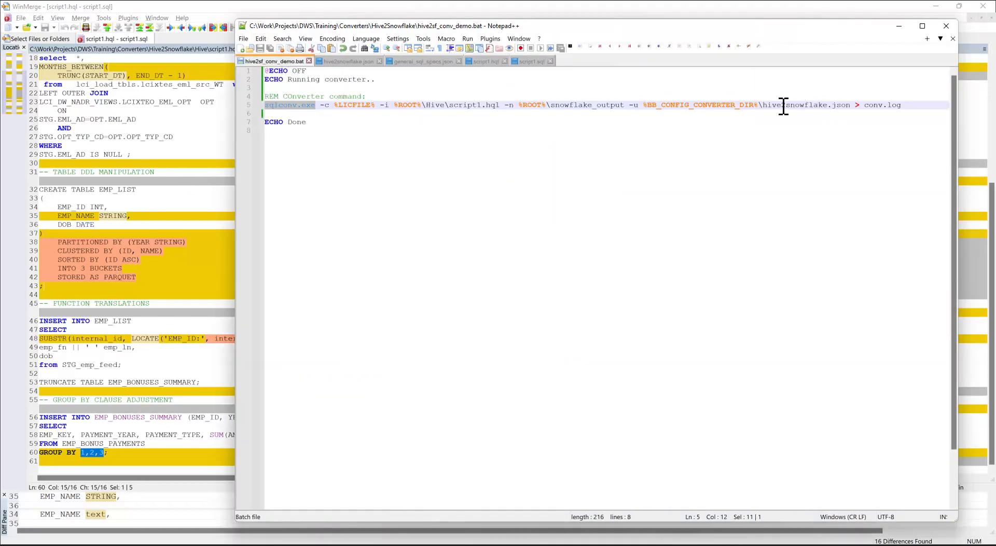
{"action": "left_click", "coordinate": [348, 62]}
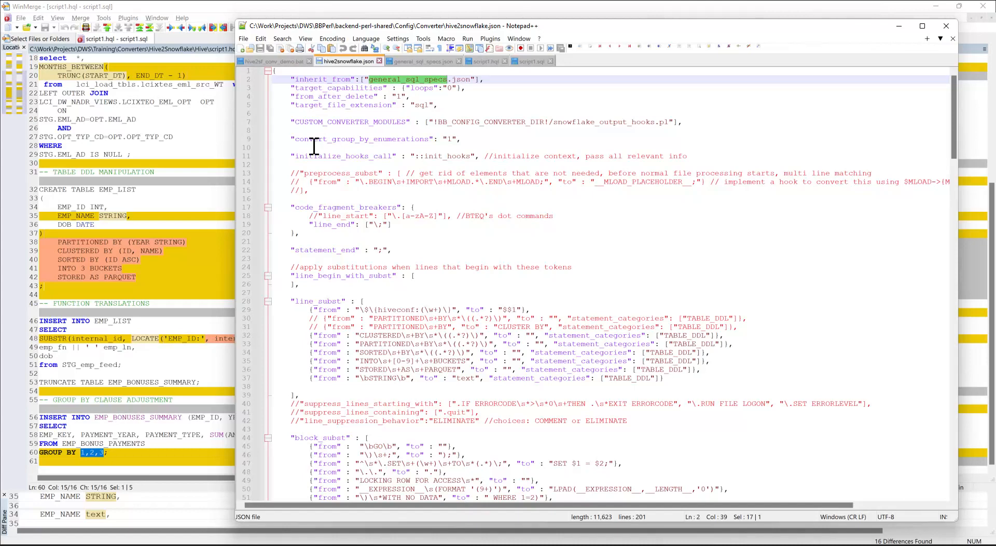
{"action": "scroll", "scroll_direction": "down", "scroll_amount": 3}
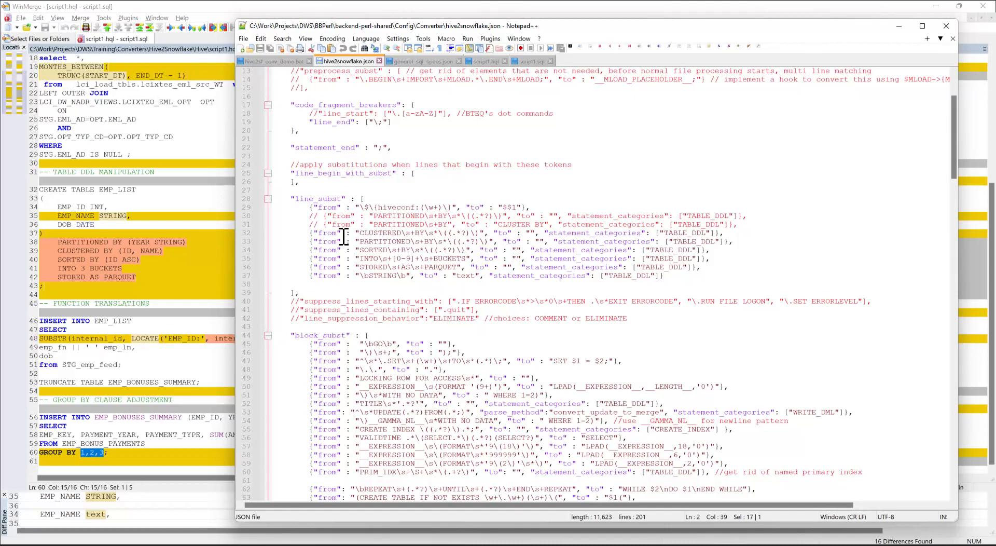
{"action": "mouse_move", "coordinate": [491, 248]}
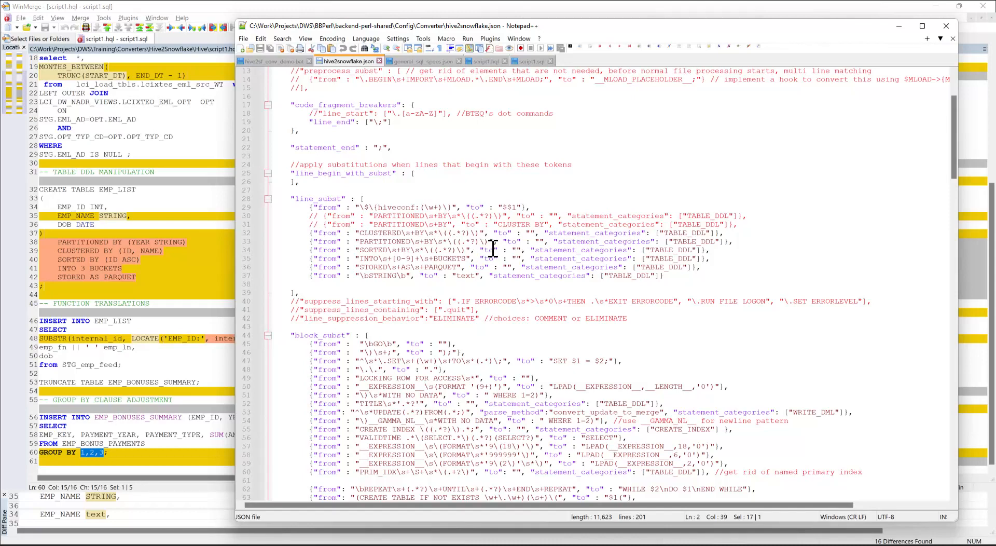
{"action": "mouse_move", "coordinate": [324, 199]}
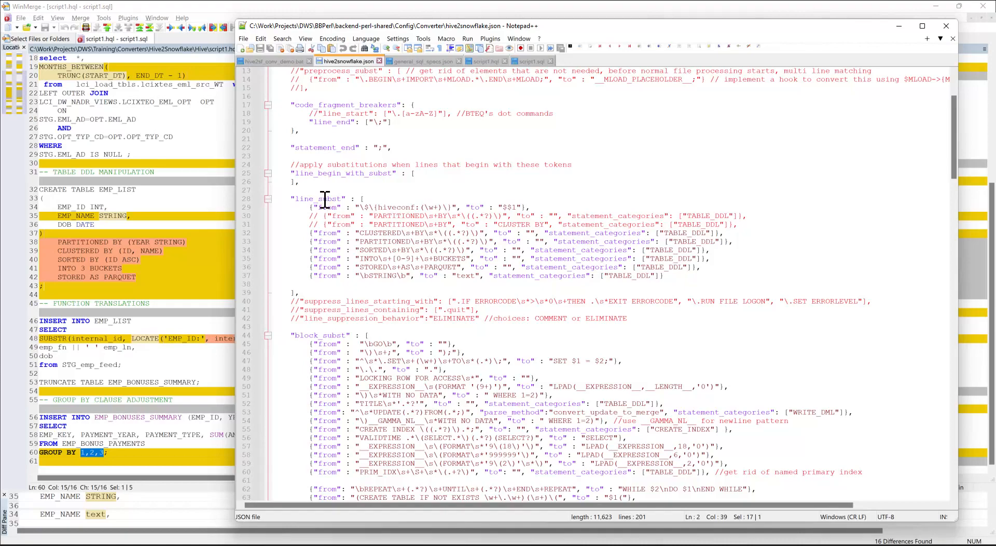
{"action": "scroll", "scroll_direction": "down", "scroll_amount": 3}
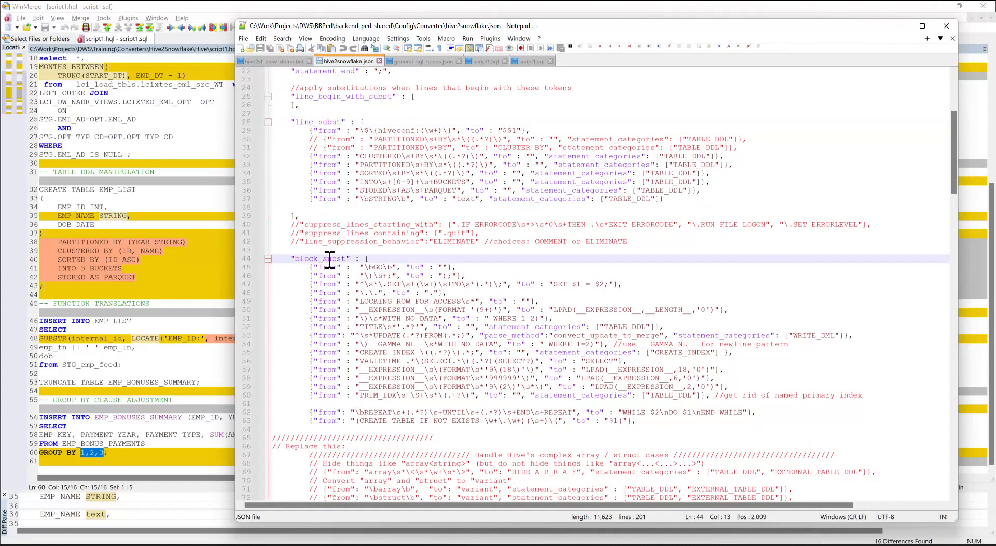
{"action": "scroll", "scroll_direction": "down", "scroll_amount": 3}
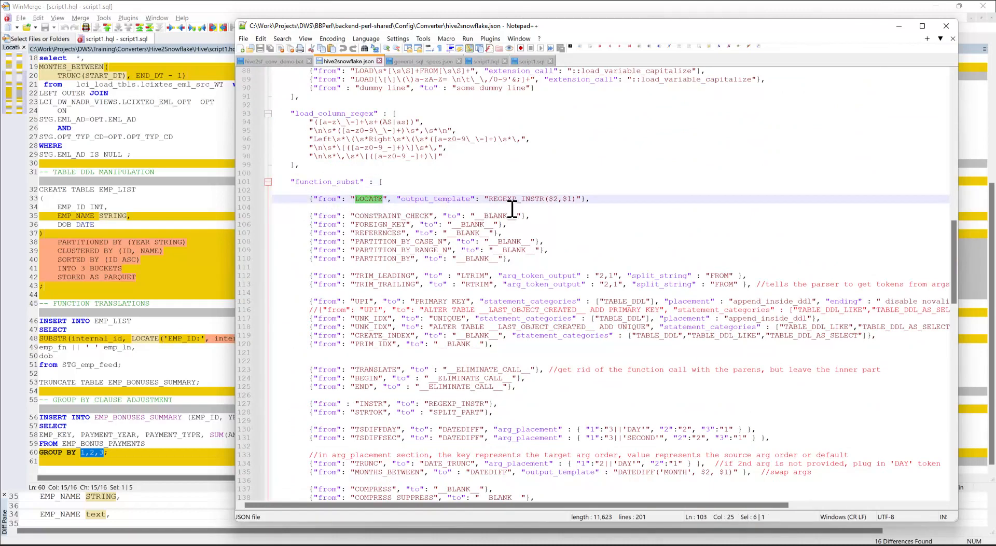
{"action": "mouse_move", "coordinate": [461, 202]}
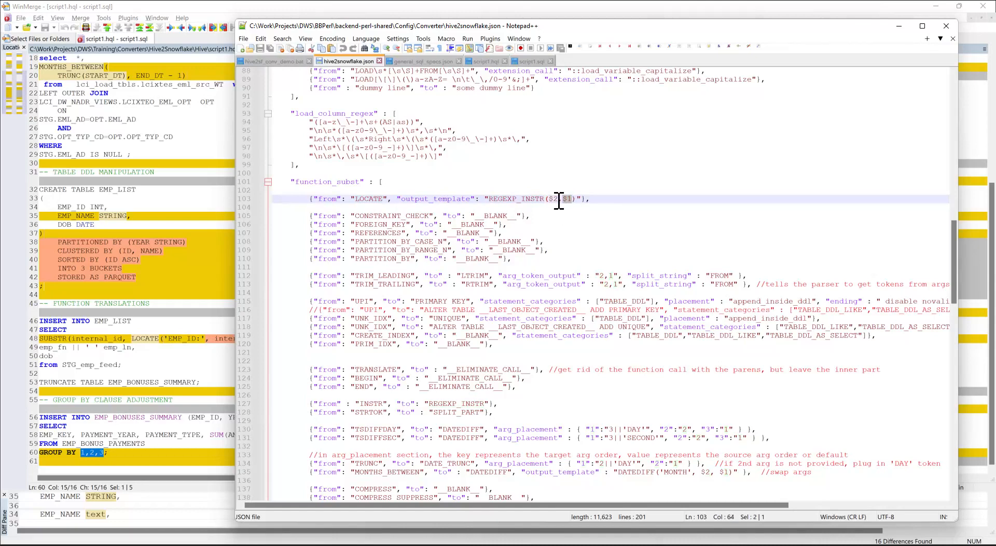
- Scroll to the MONTHS_BETWEEN-to-DATEDIFF function_subst rule with its swapped-argument template
{"action": "scroll", "scroll_direction": "down", "scroll_amount": 3}
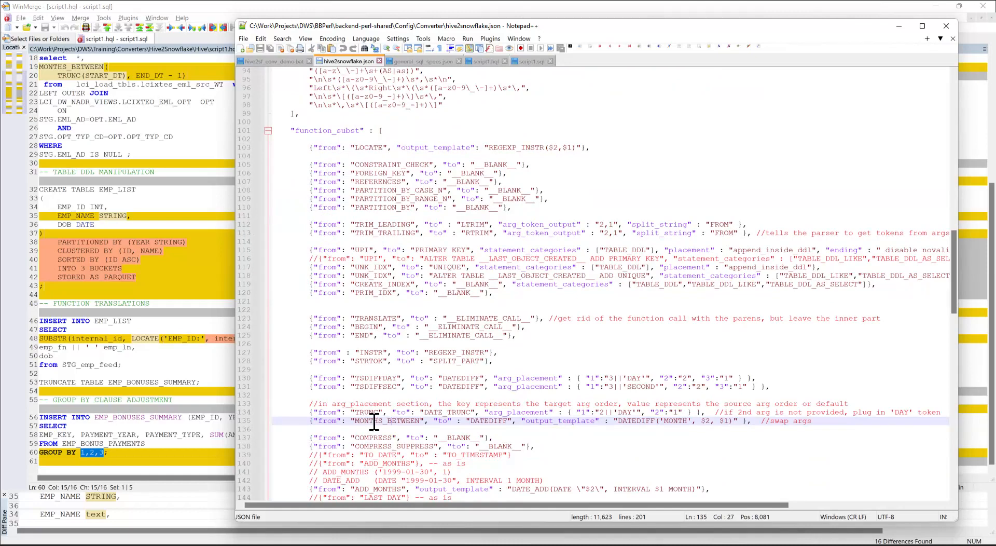
{"action": "mouse_move", "coordinate": [483, 420]}
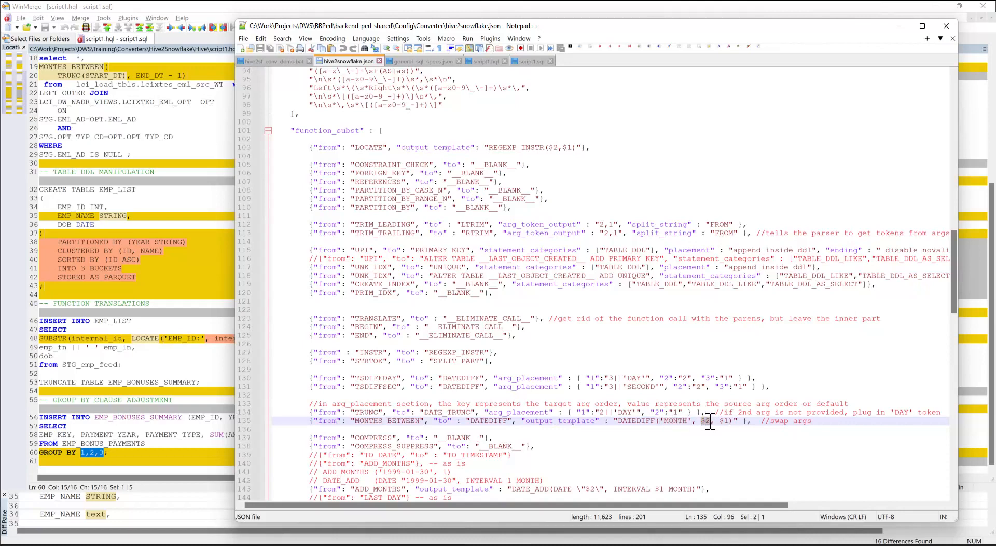
{"action": "mouse_move", "coordinate": [706, 431]}
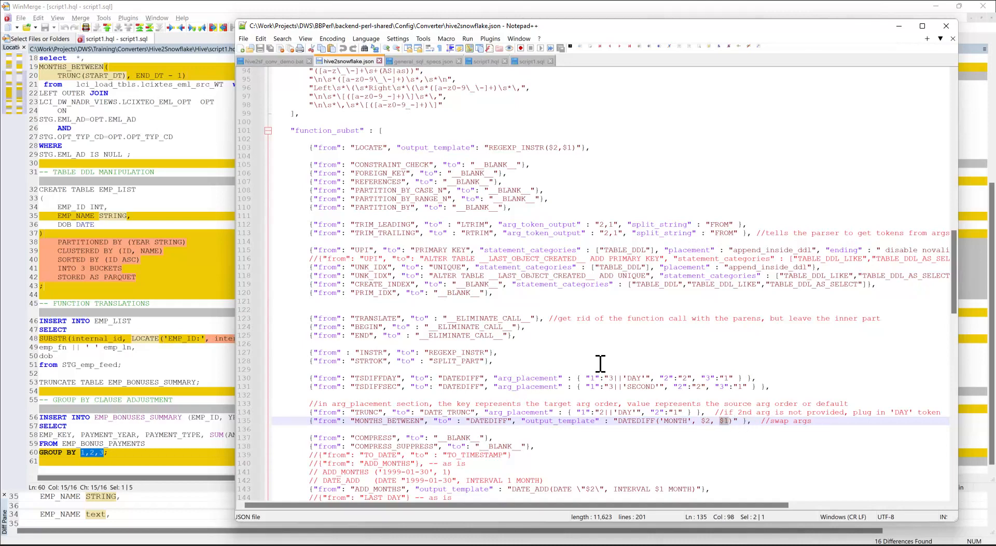
{"action": "mouse_move", "coordinate": [362, 407]}
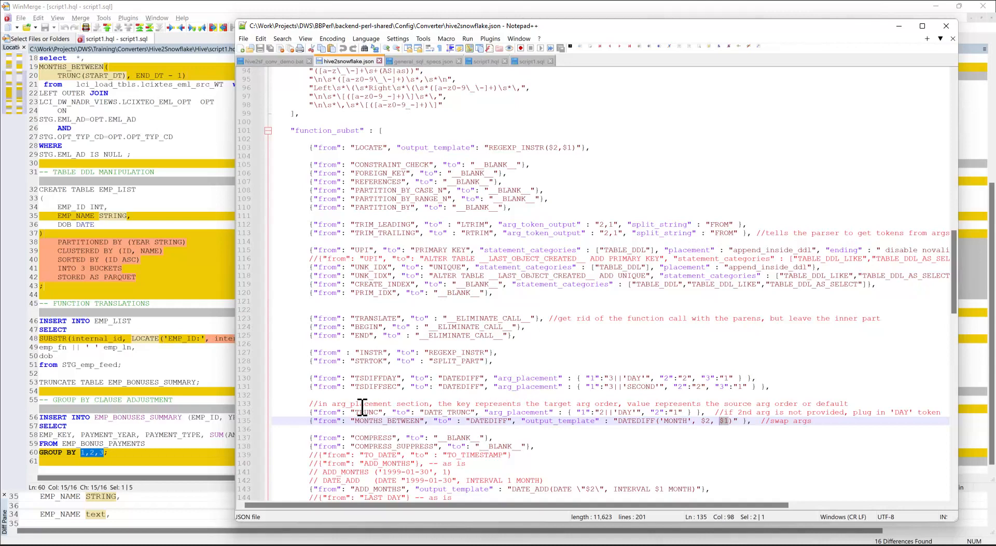
{"action": "mouse_move", "coordinate": [344, 270]}
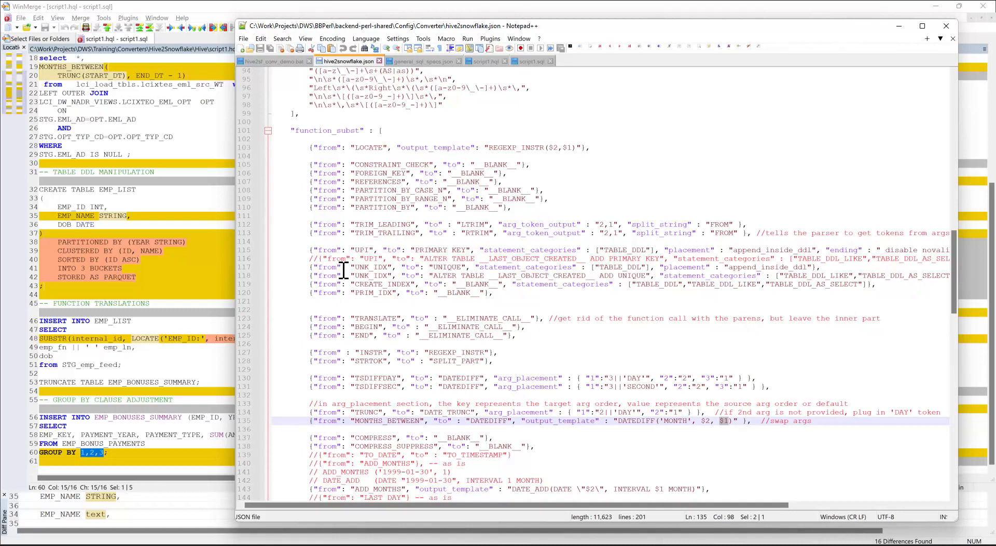
{"action": "mouse_move", "coordinate": [437, 269]}
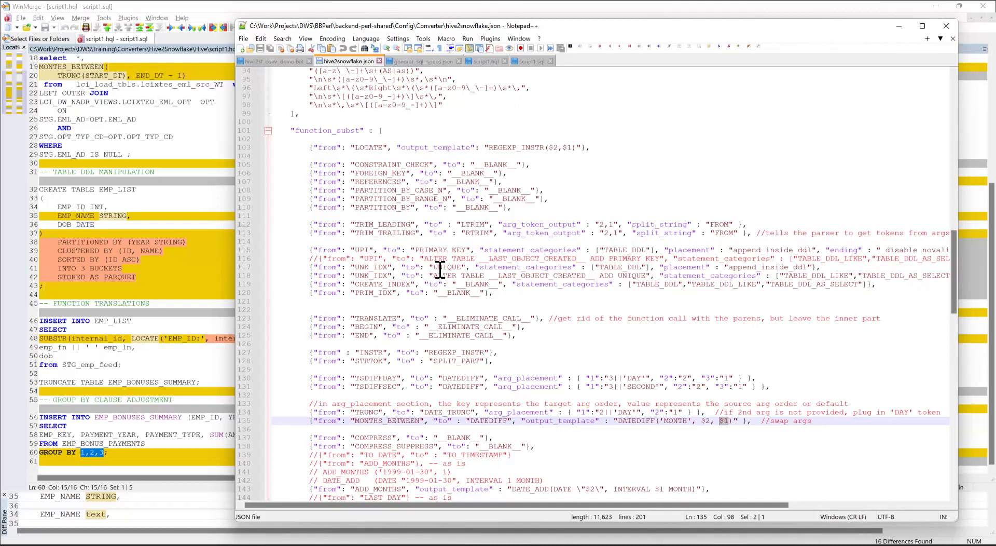
{"action": "mouse_move", "coordinate": [511, 243]}
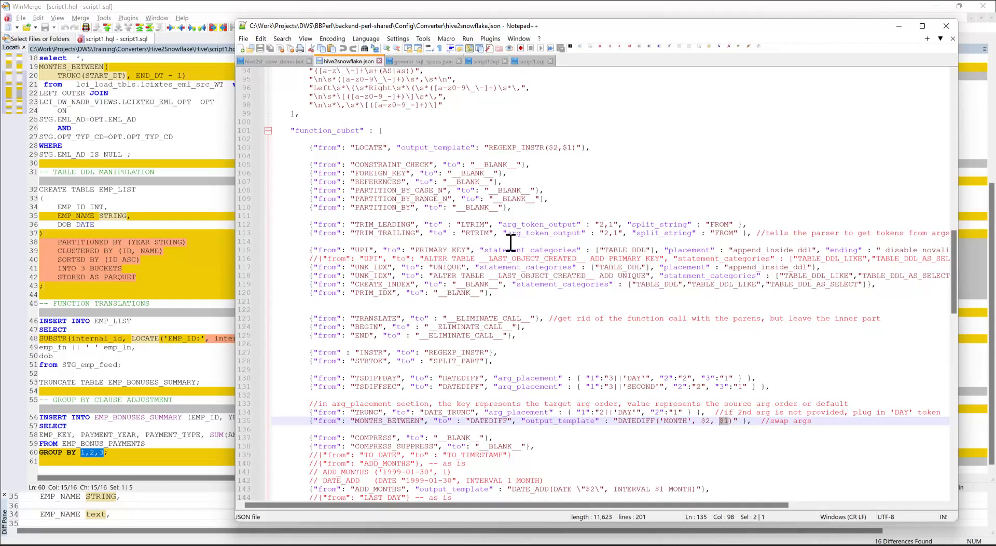
{"action": "mouse_move", "coordinate": [404, 202]}
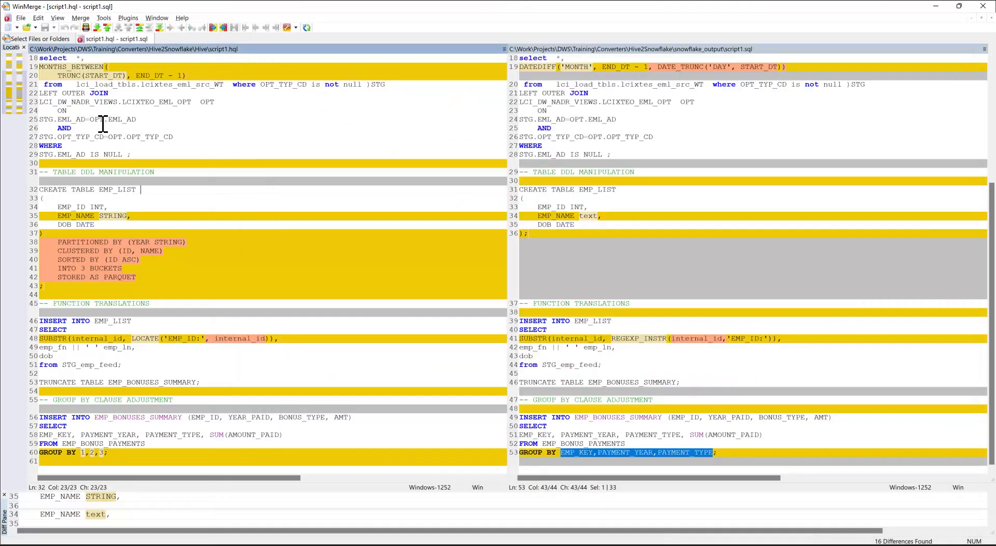
{"action": "mouse_move", "coordinate": [107, 132]}
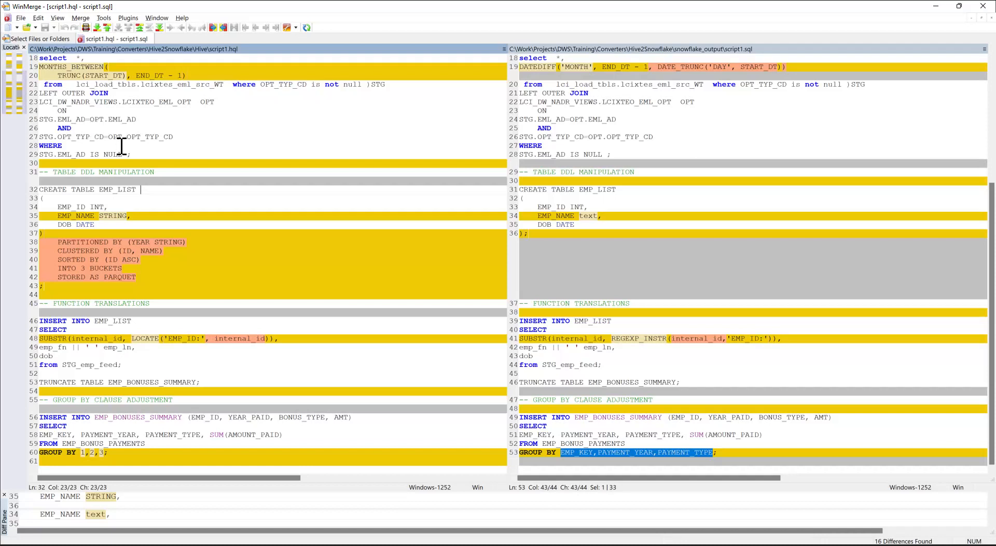
{"action": "mouse_move", "coordinate": [684, 207]}
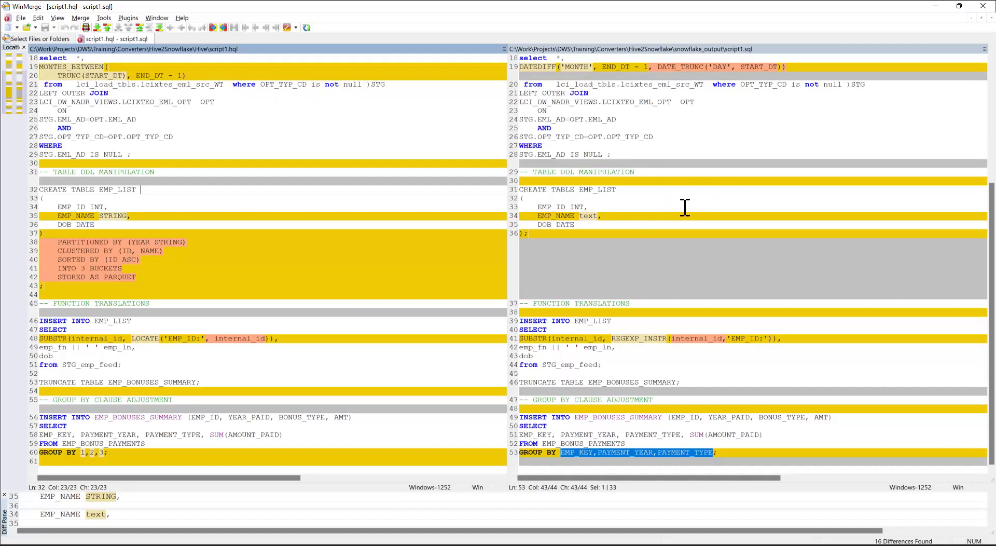
{"action": "mouse_move", "coordinate": [642, 149]}
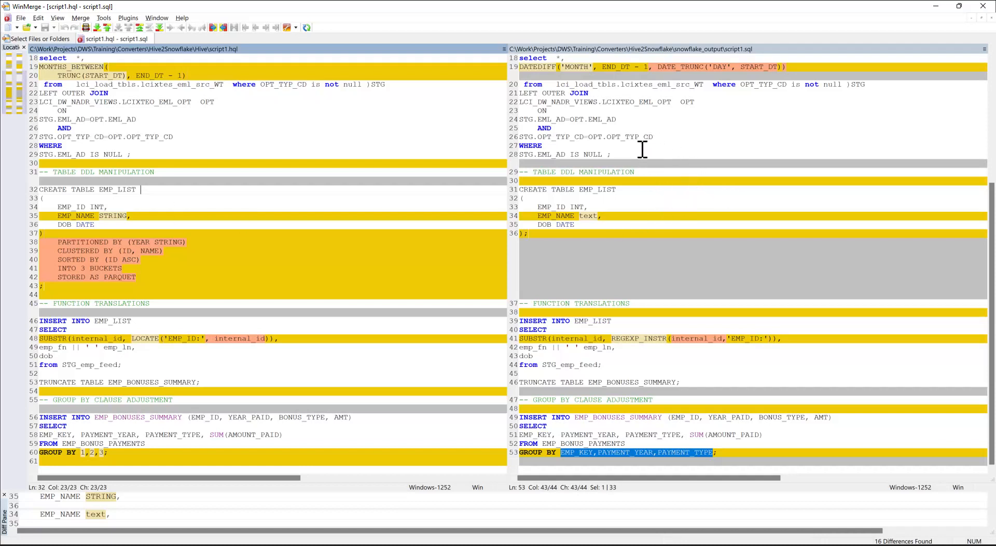
{"action": "mouse_move", "coordinate": [641, 111]}
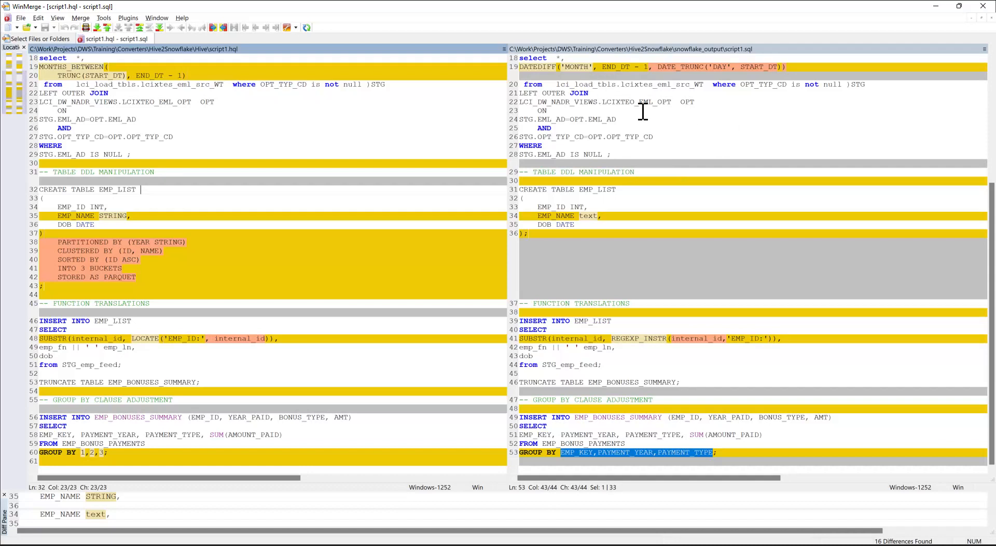
{"action": "mouse_move", "coordinate": [559, 251]}
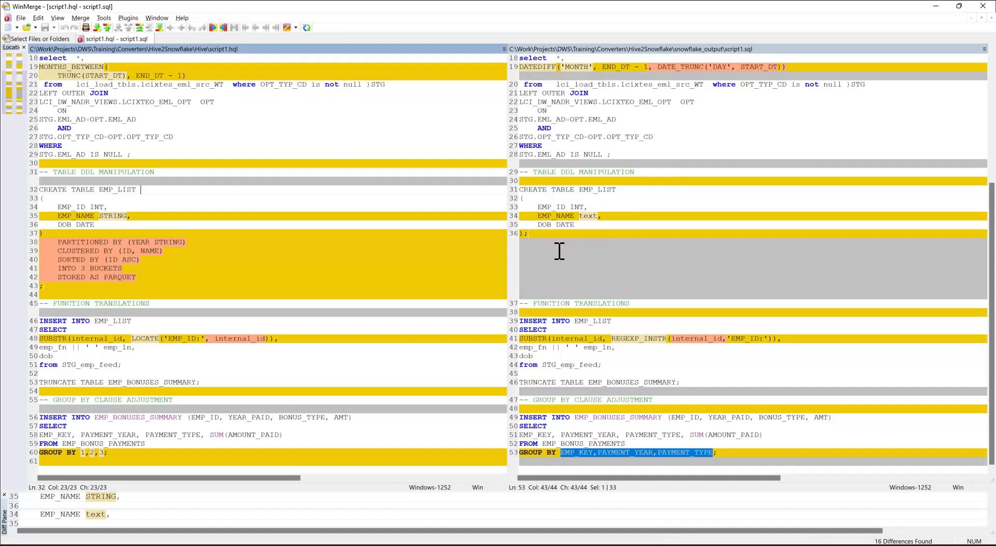